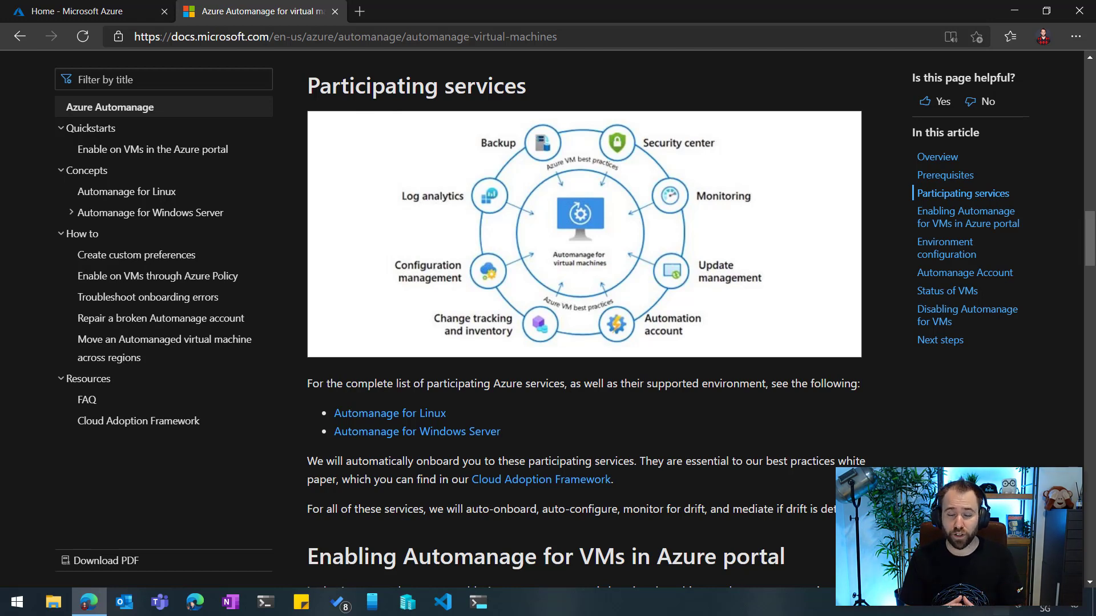
mouse_move(505, 420)
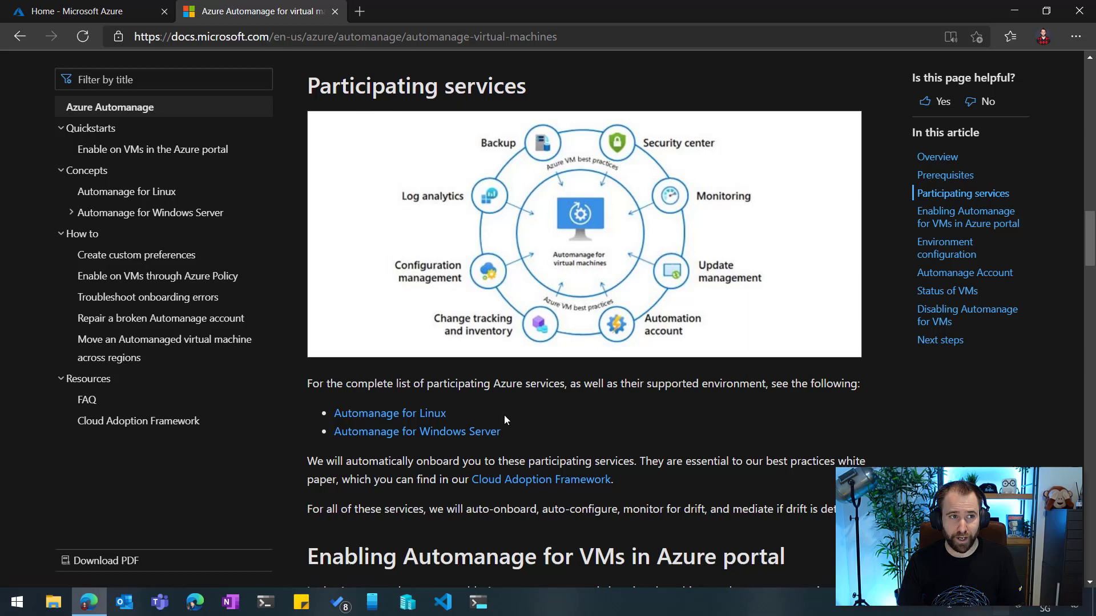
Switch from the Docs article back to the Azure portal home browser tab
click(77, 11)
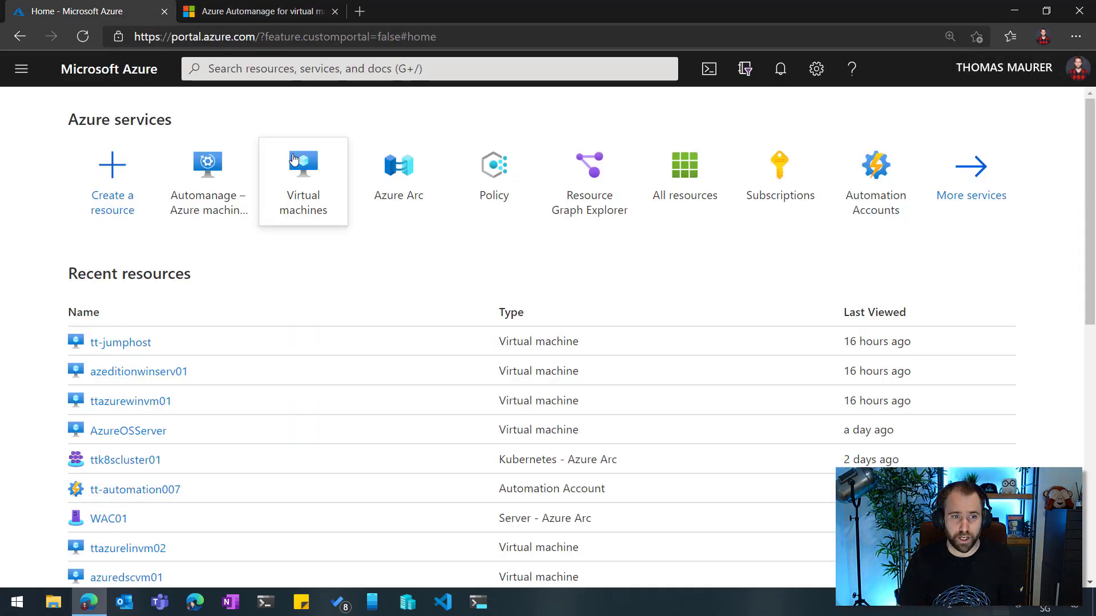
Show the subscription's virtual machines list and look through the eight VMs
click(303, 171)
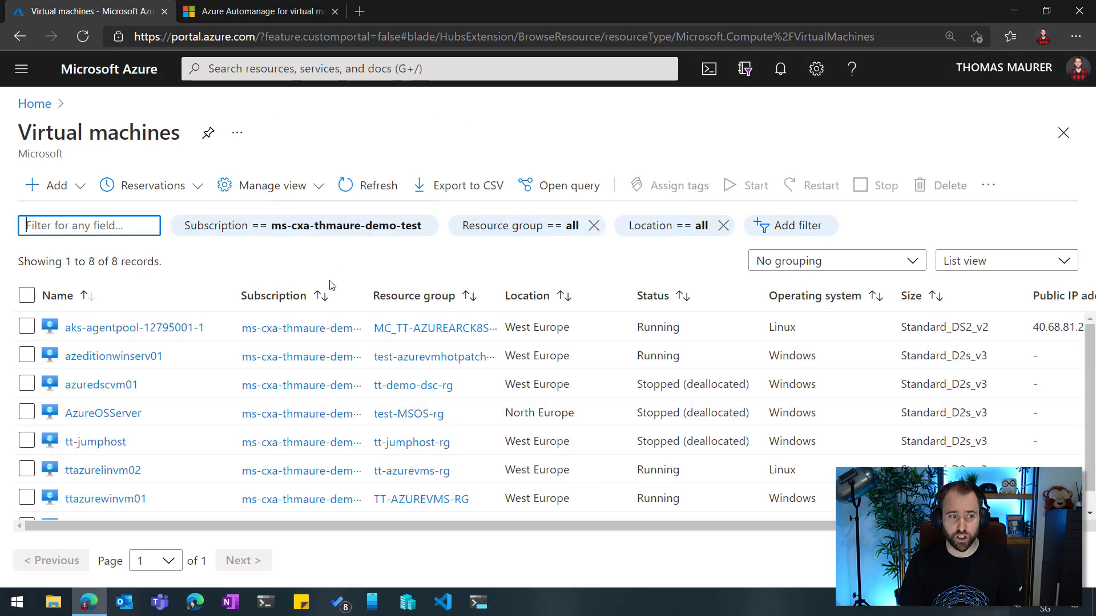
mouse_move(333, 471)
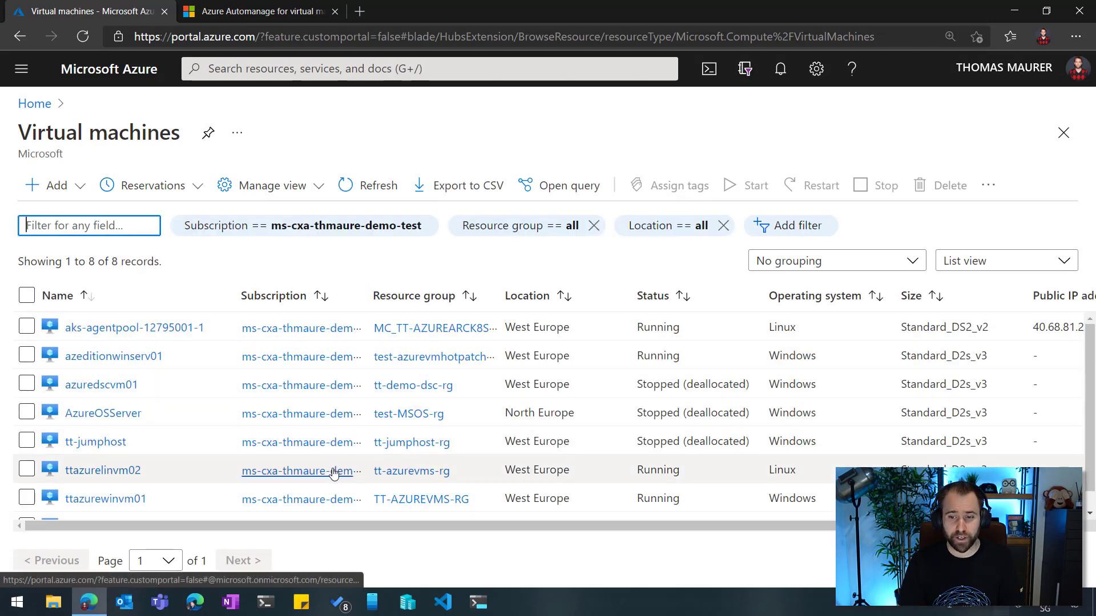
mouse_move(334, 485)
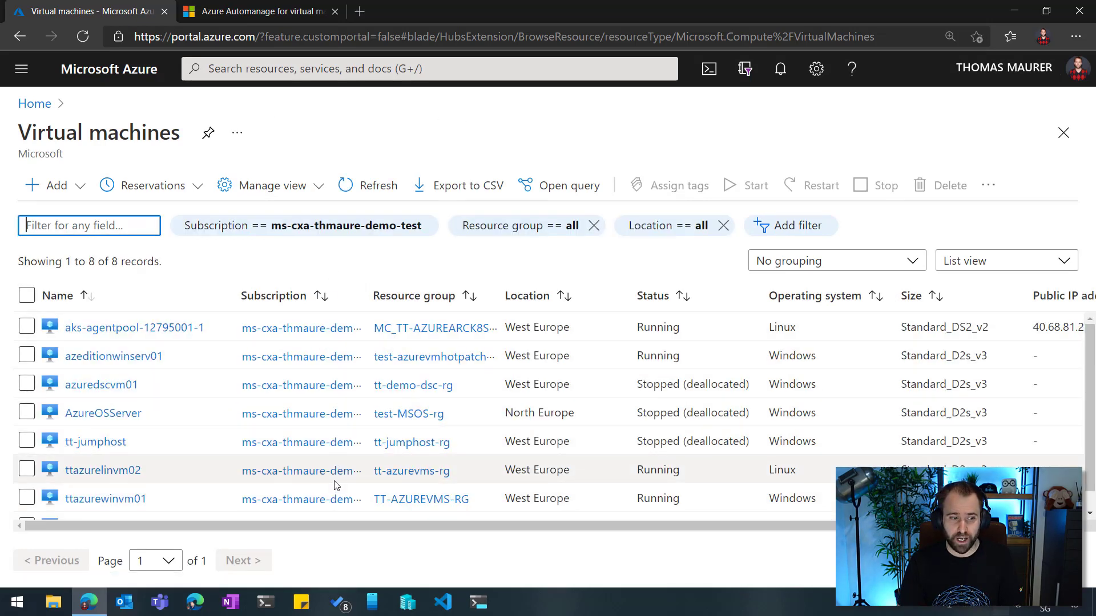
scroll(down, 3)
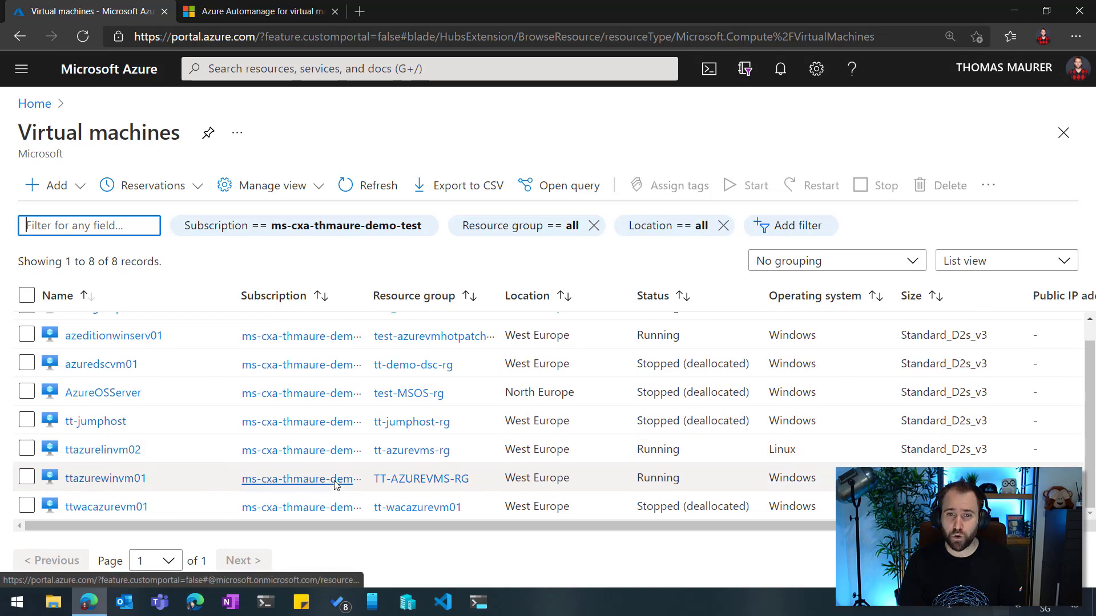
mouse_move(324, 392)
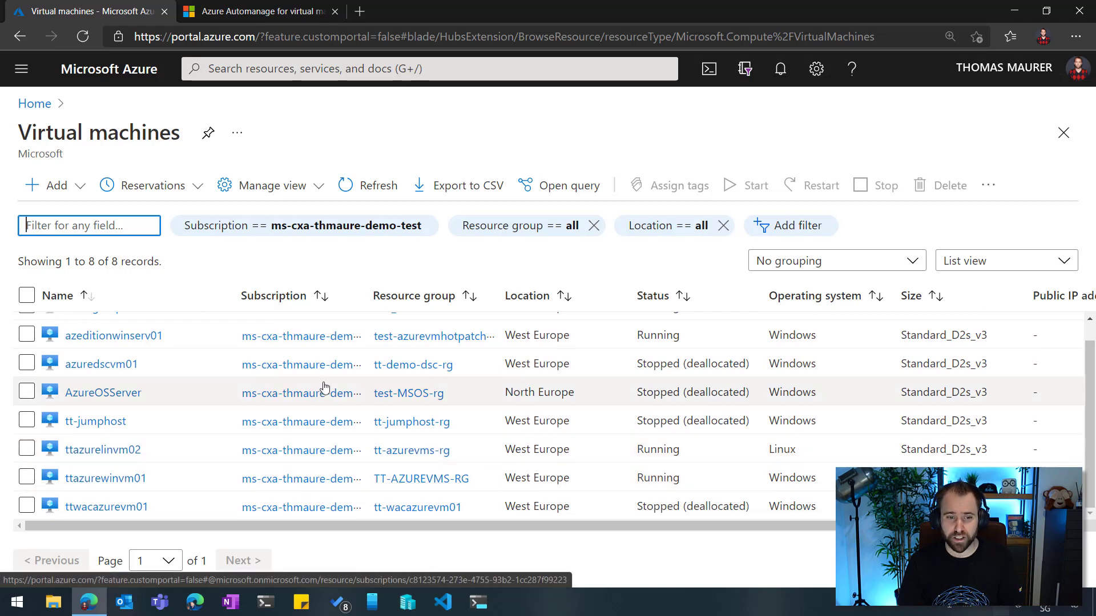
mouse_move(300, 392)
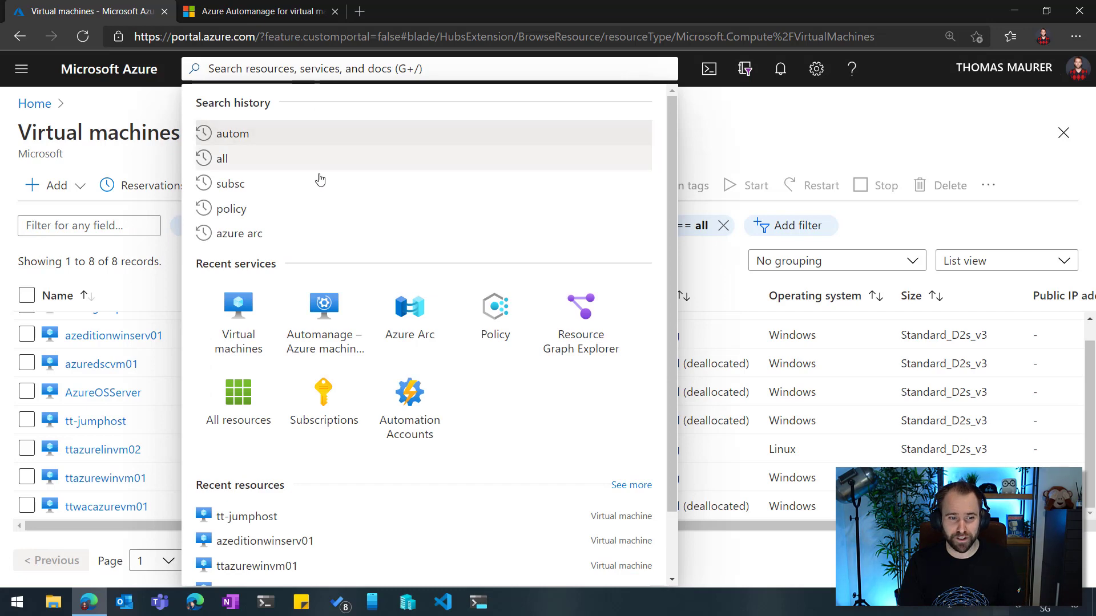
Go to Automanage machine best practices and begin enabling it on an existing VM
click(323, 321)
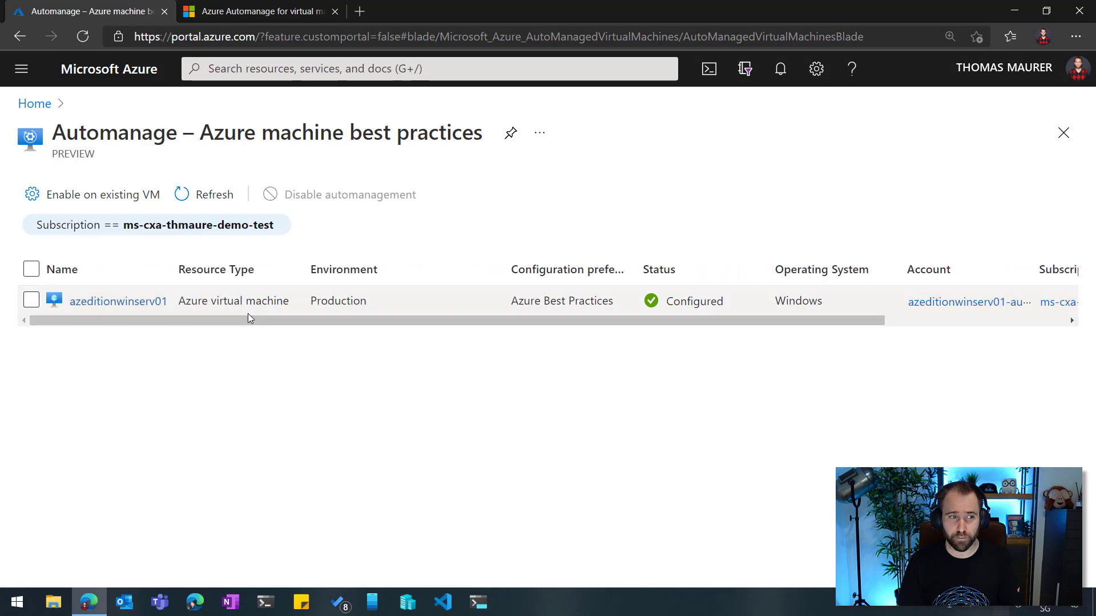
mouse_move(126, 199)
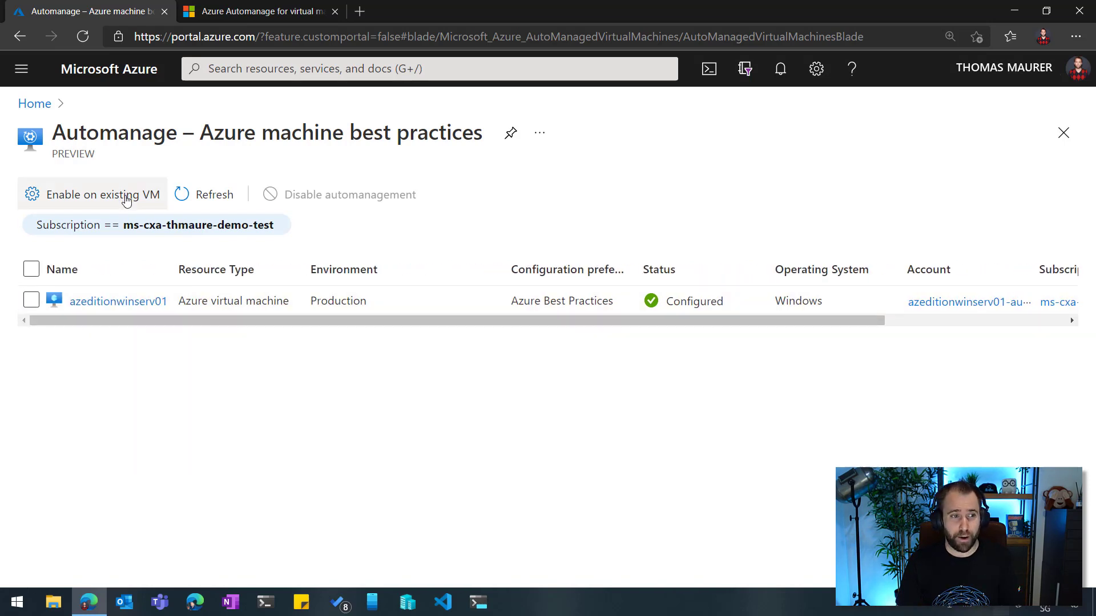
mouse_move(125, 199)
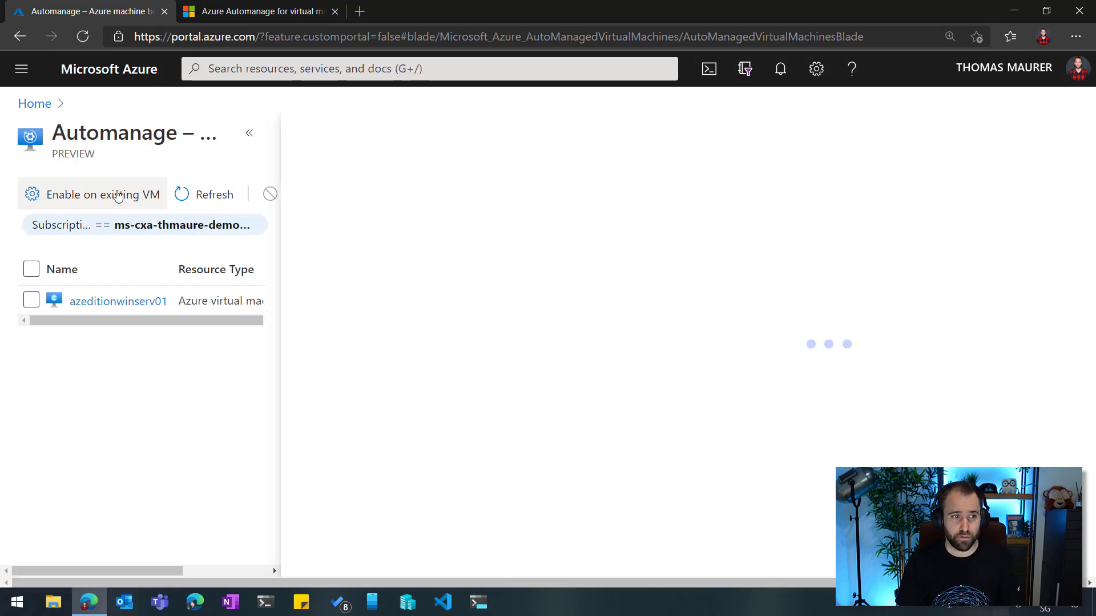
click(103, 194)
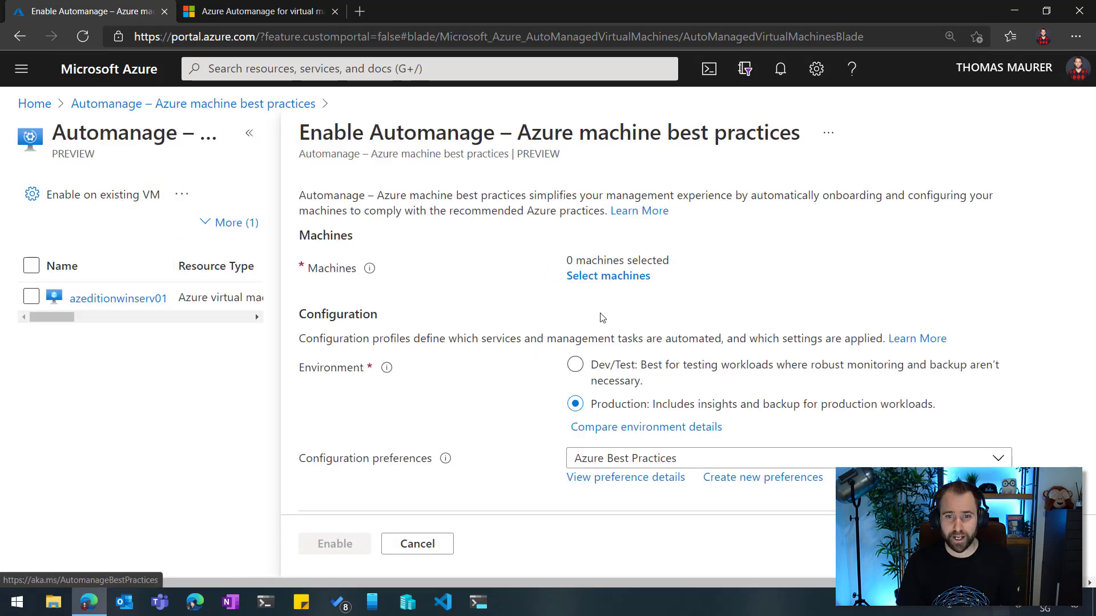
Select ttazurewinvm01 as the machine to onboard, leaving 1 machine selected
click(606, 275)
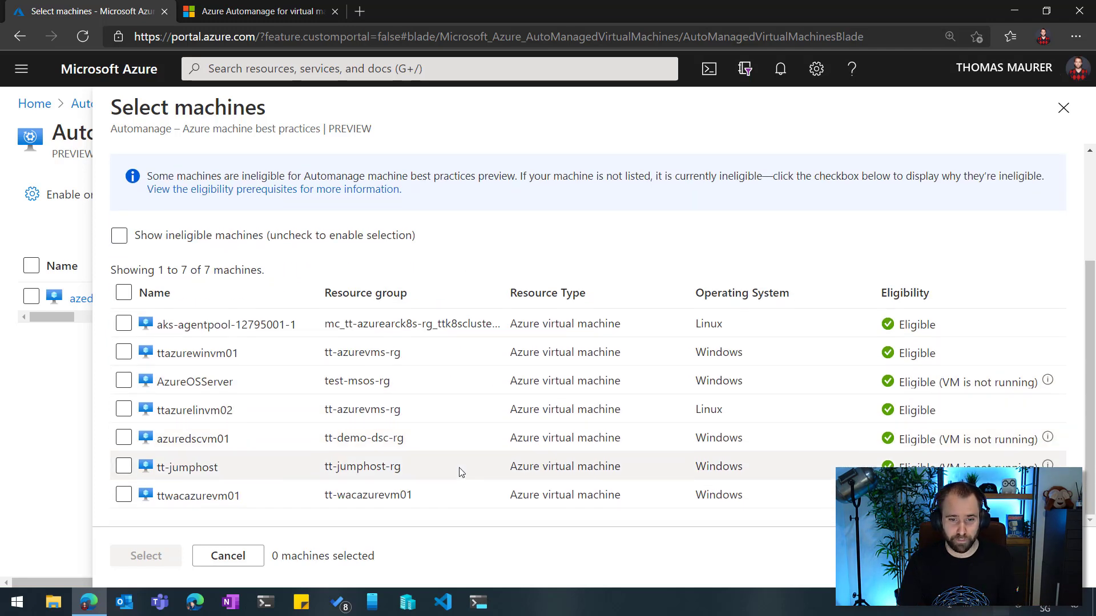
mouse_move(140, 366)
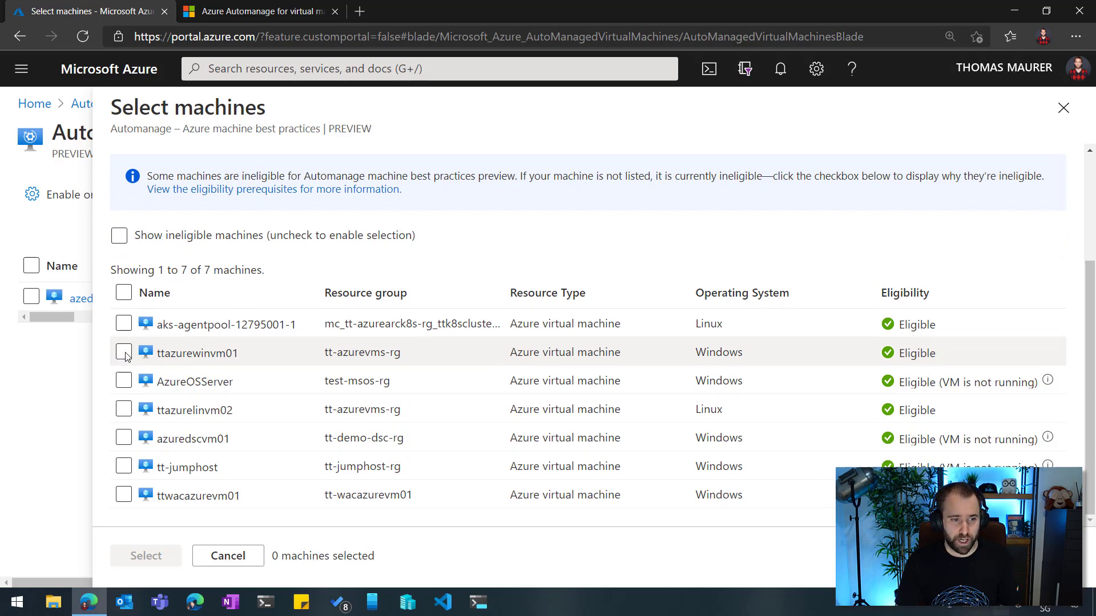
click(124, 352)
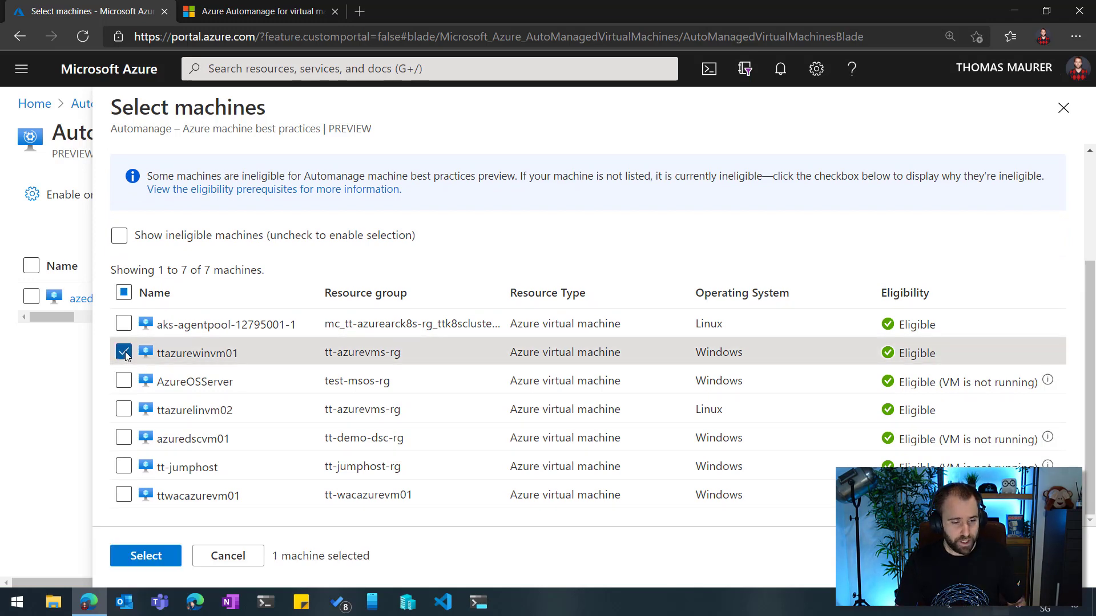
mouse_move(865, 398)
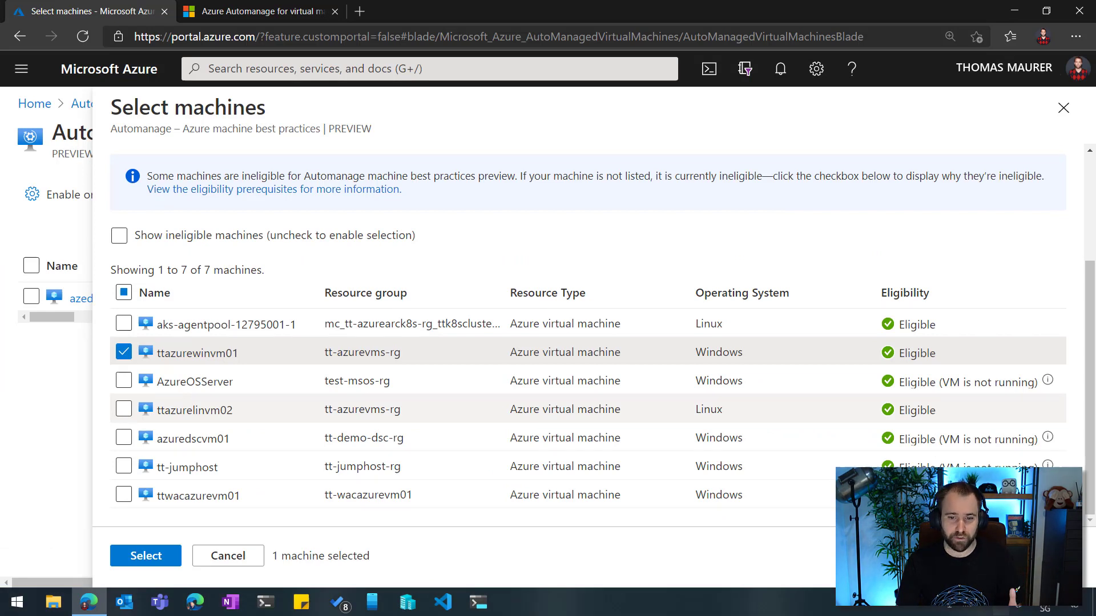
mouse_move(1037, 396)
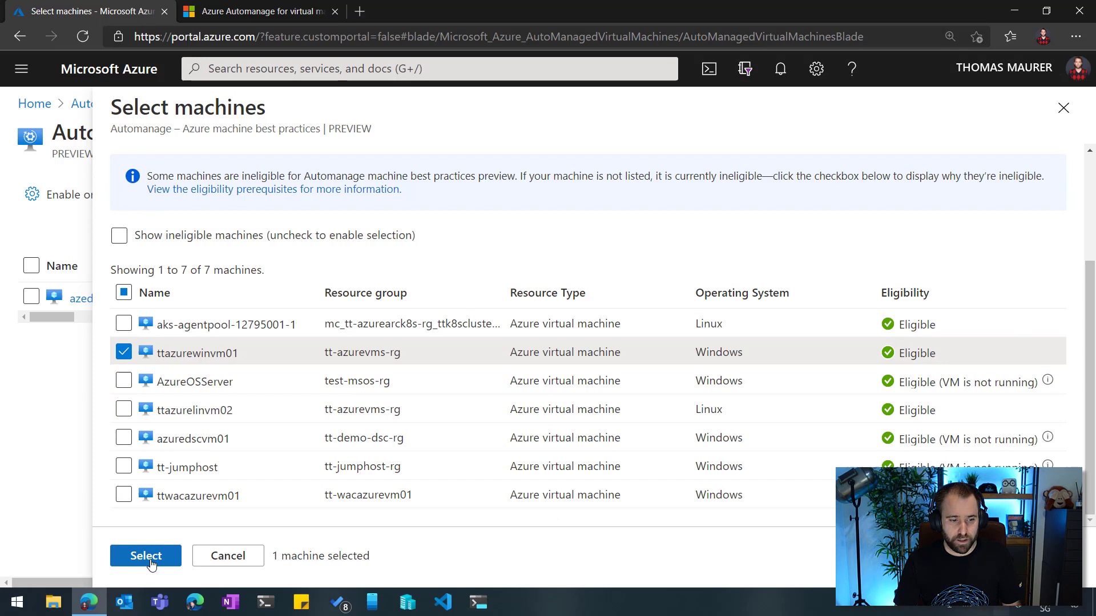
click(146, 555)
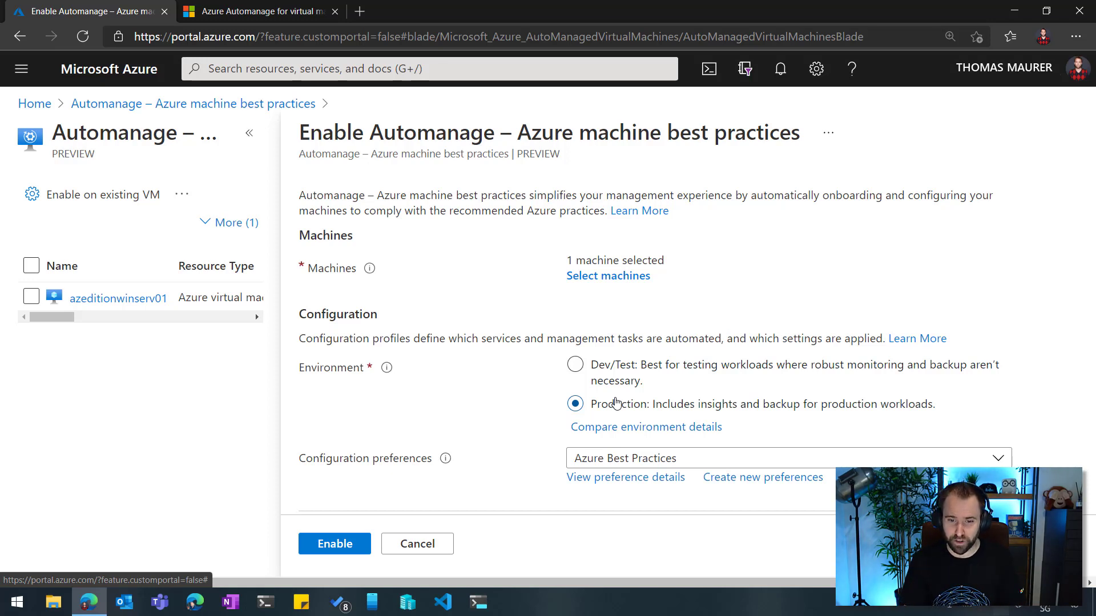
Compare environment details to see the services in the Production profile
scroll(down, 3)
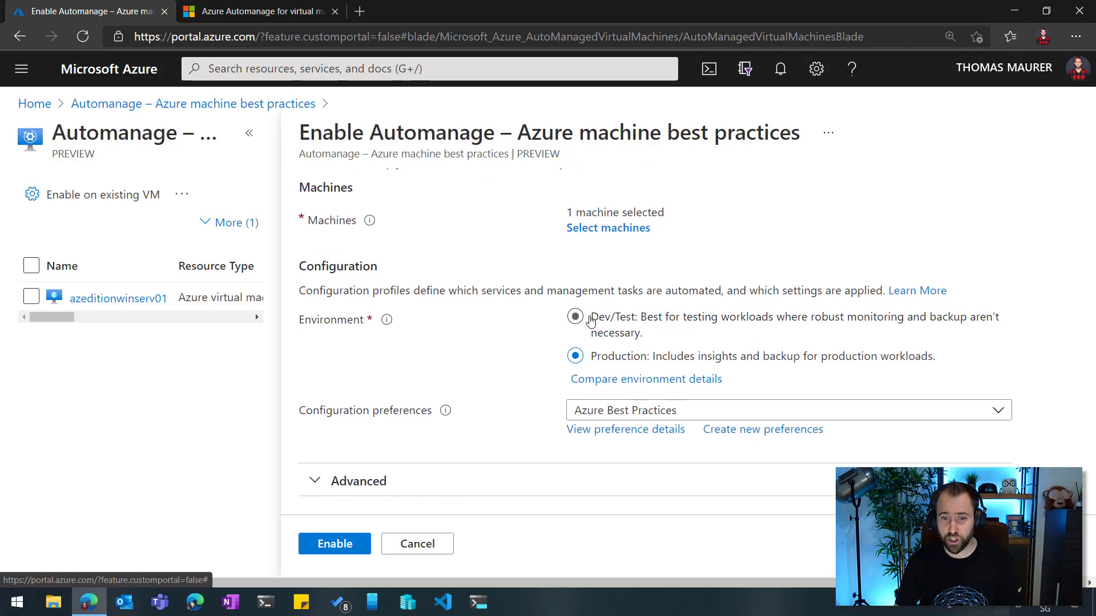
mouse_move(614, 332)
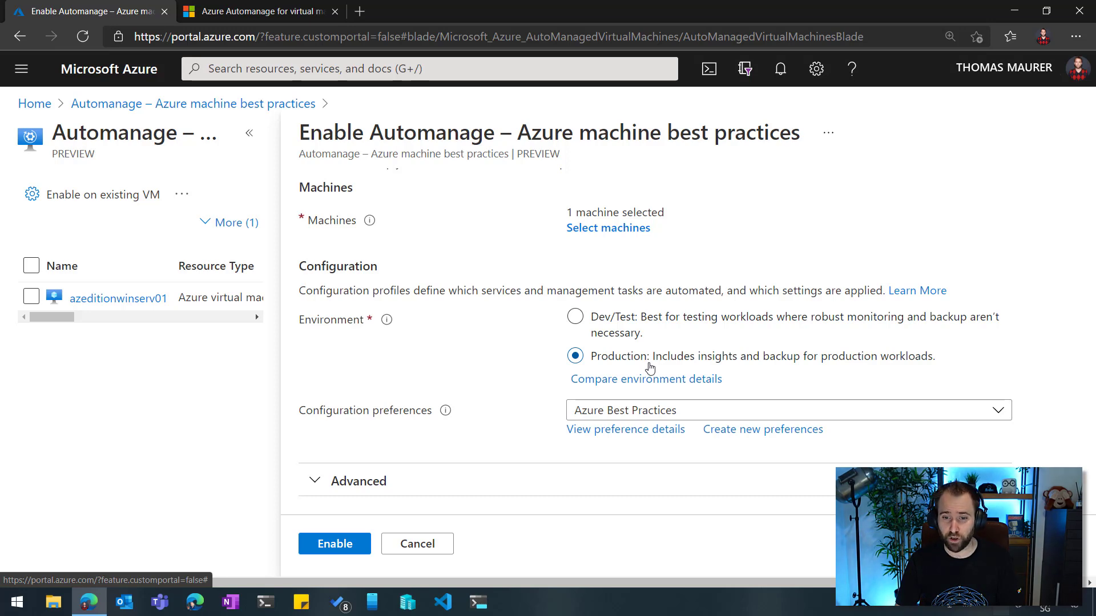
mouse_move(646, 379)
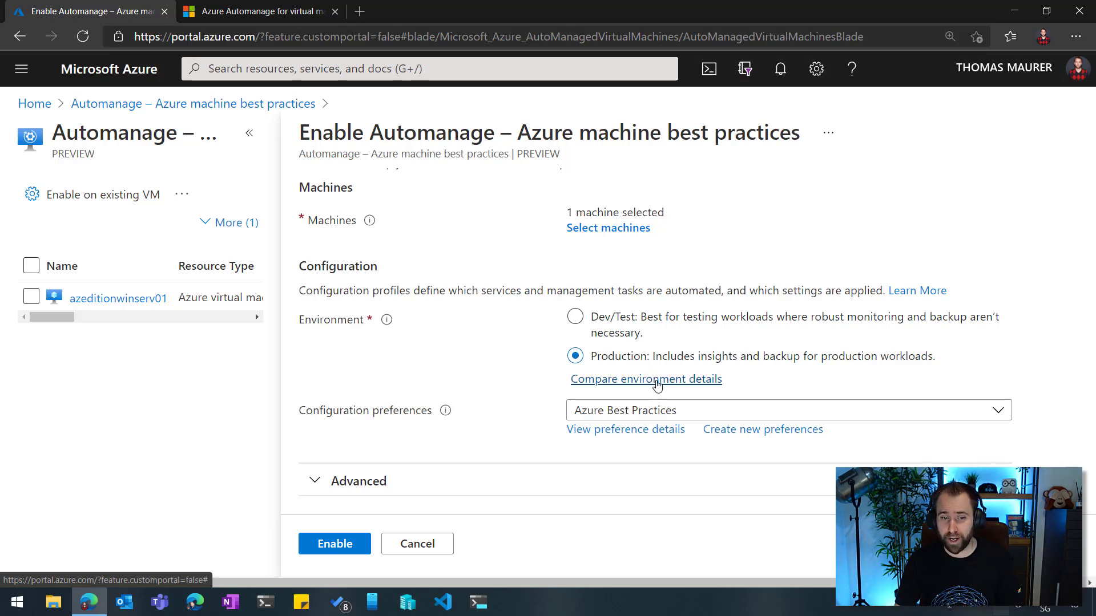
click(645, 379)
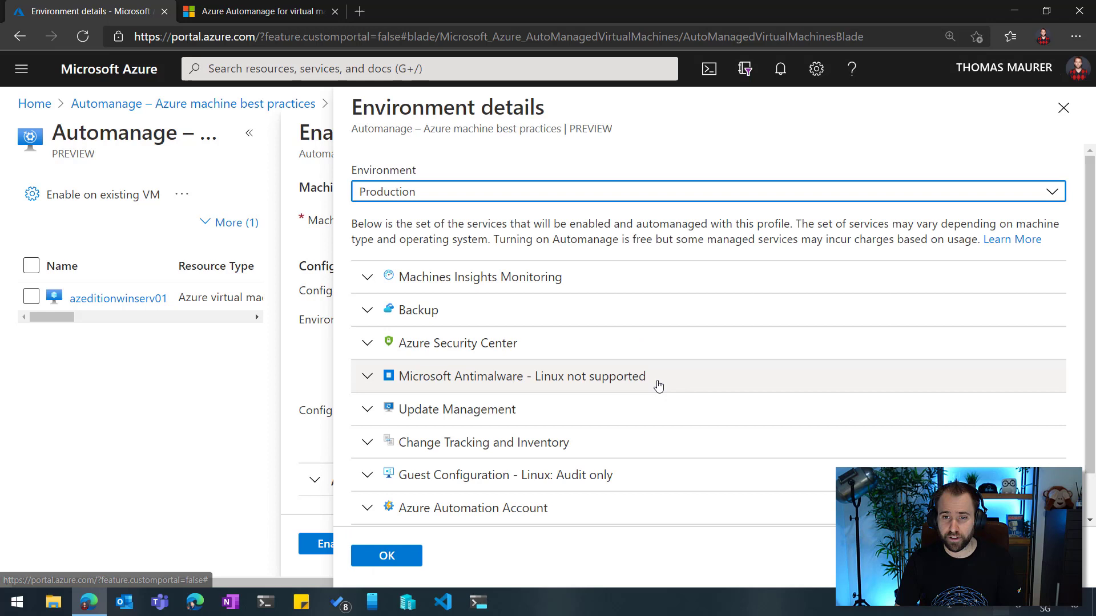
mouse_move(675, 244)
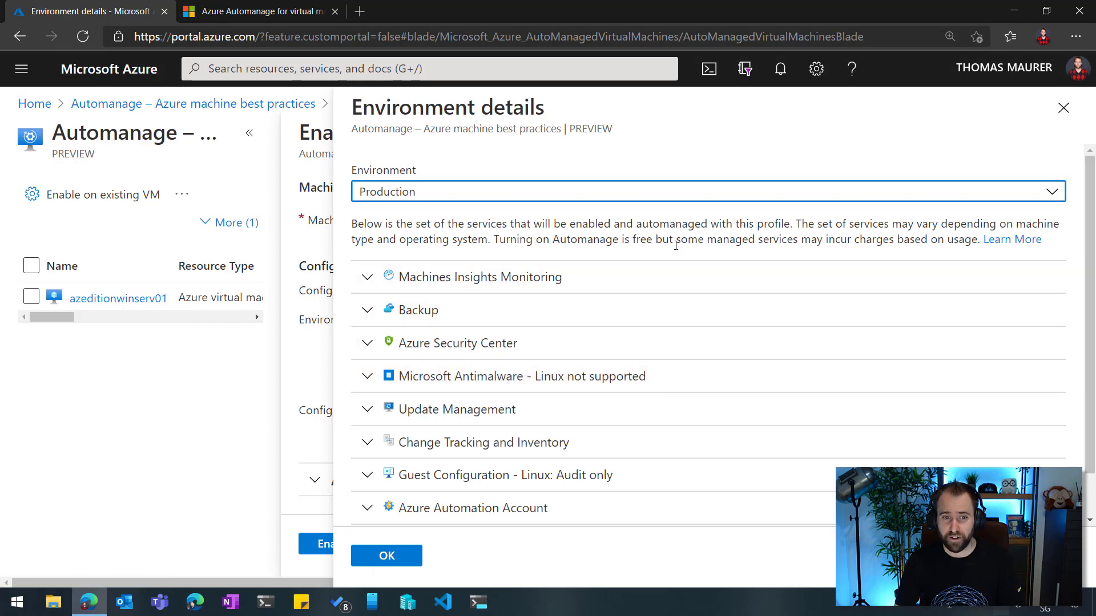
mouse_move(610, 293)
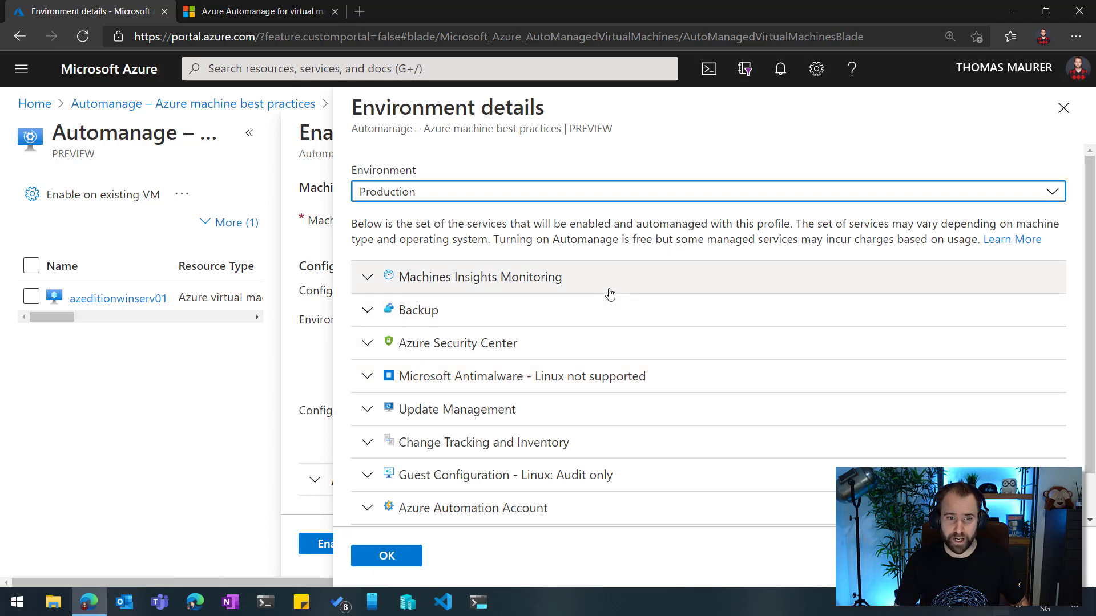
mouse_move(604, 334)
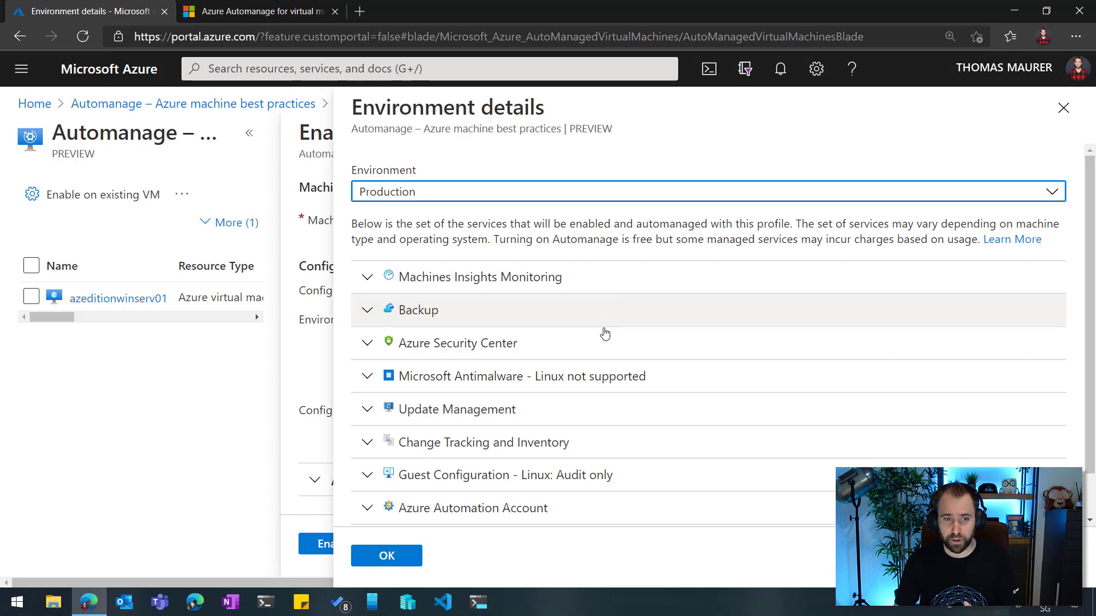
mouse_move(610, 389)
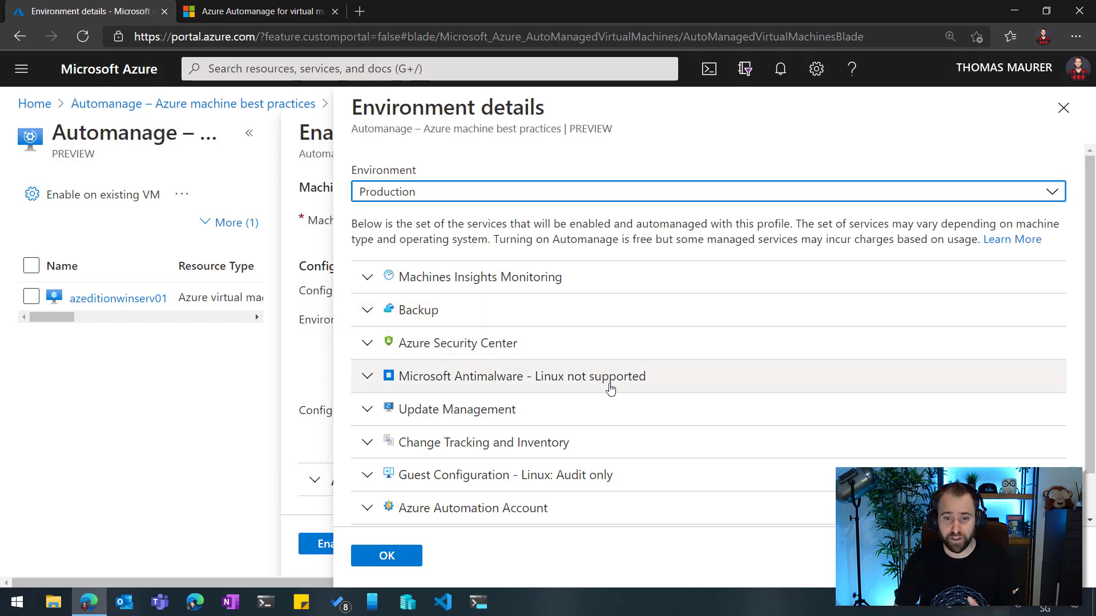
mouse_move(603, 452)
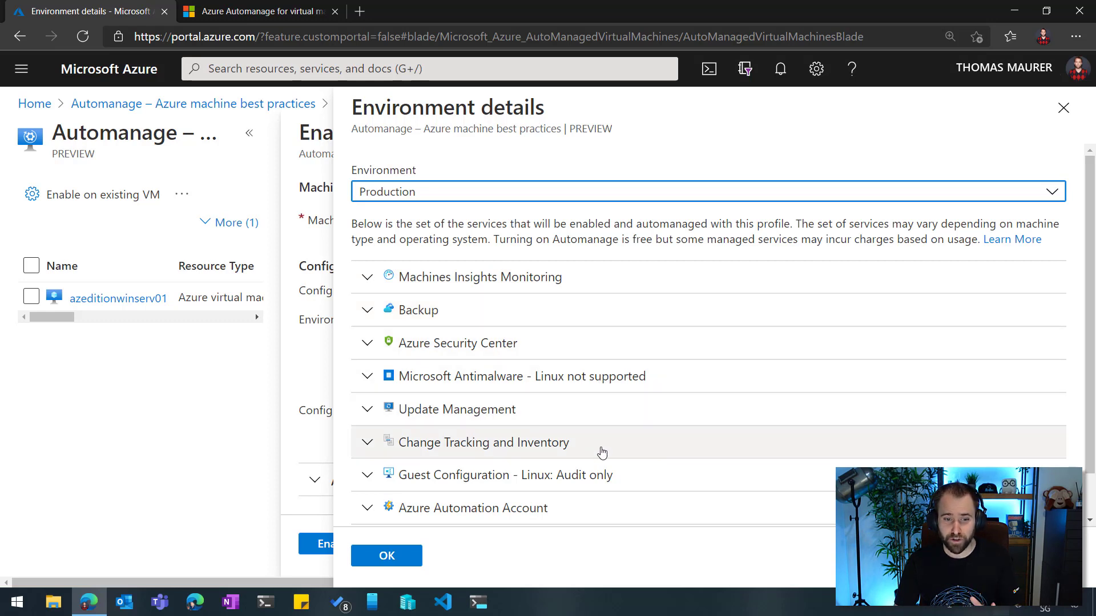
Switch the environment to Dev/Test to compare its services, then close the comparison
scroll(down, 3)
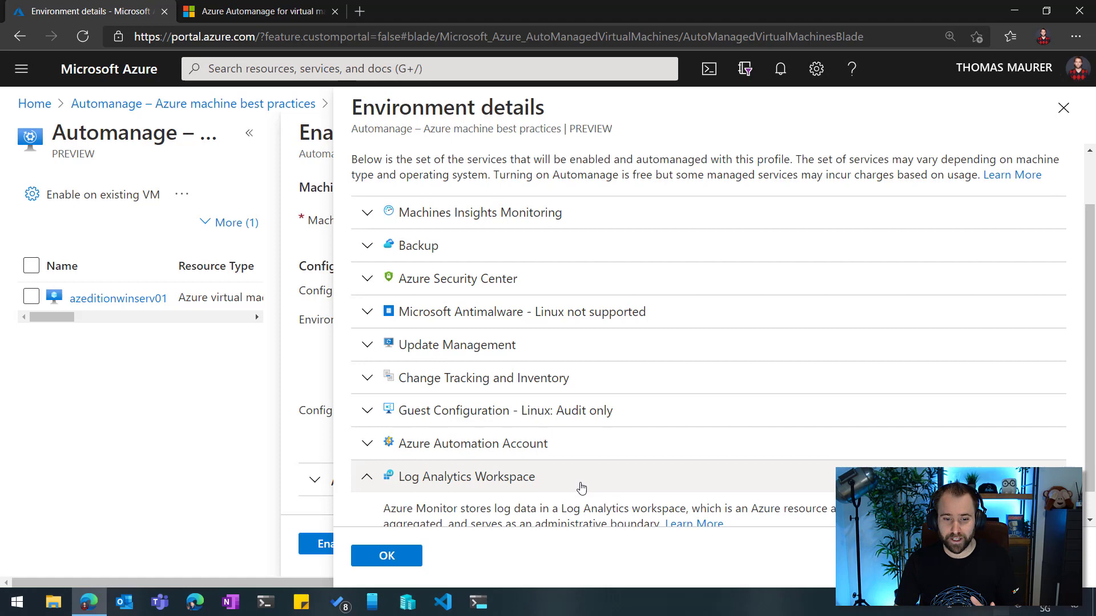
click(367, 476)
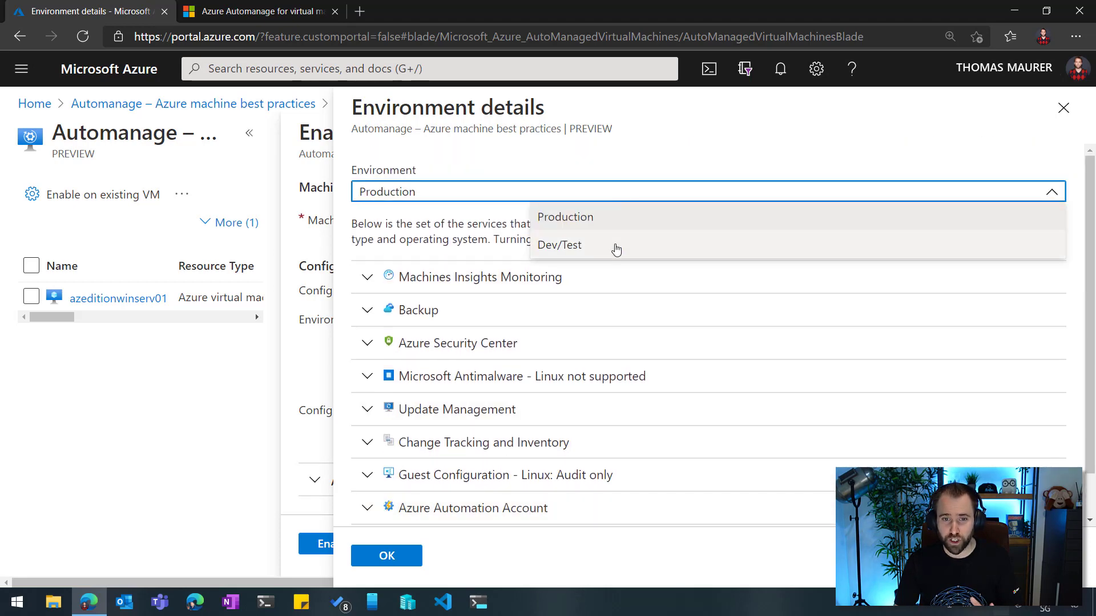
click(558, 245)
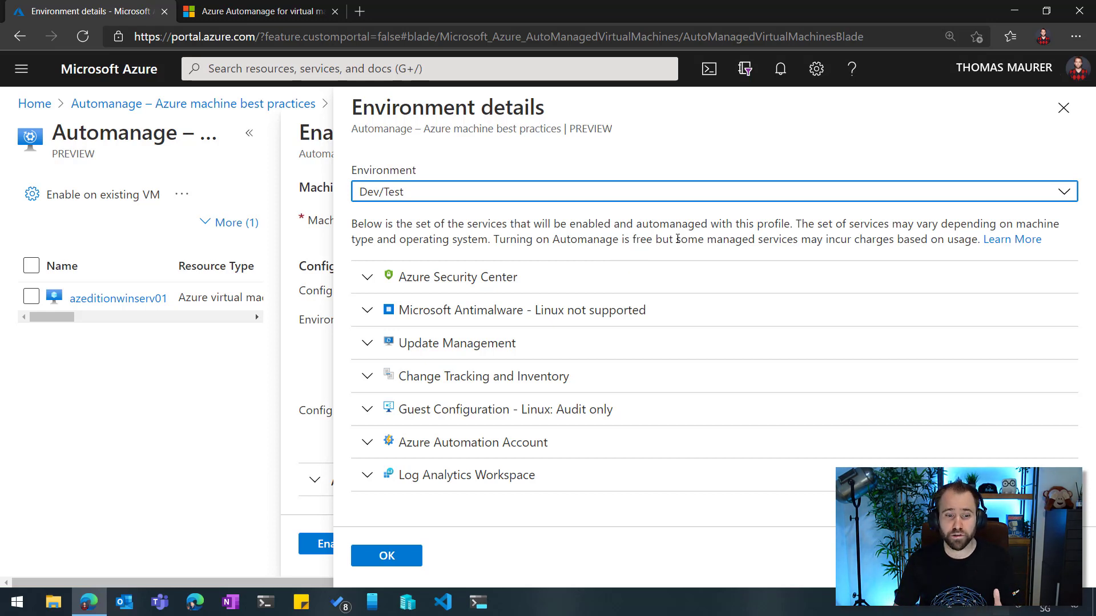
click(386, 555)
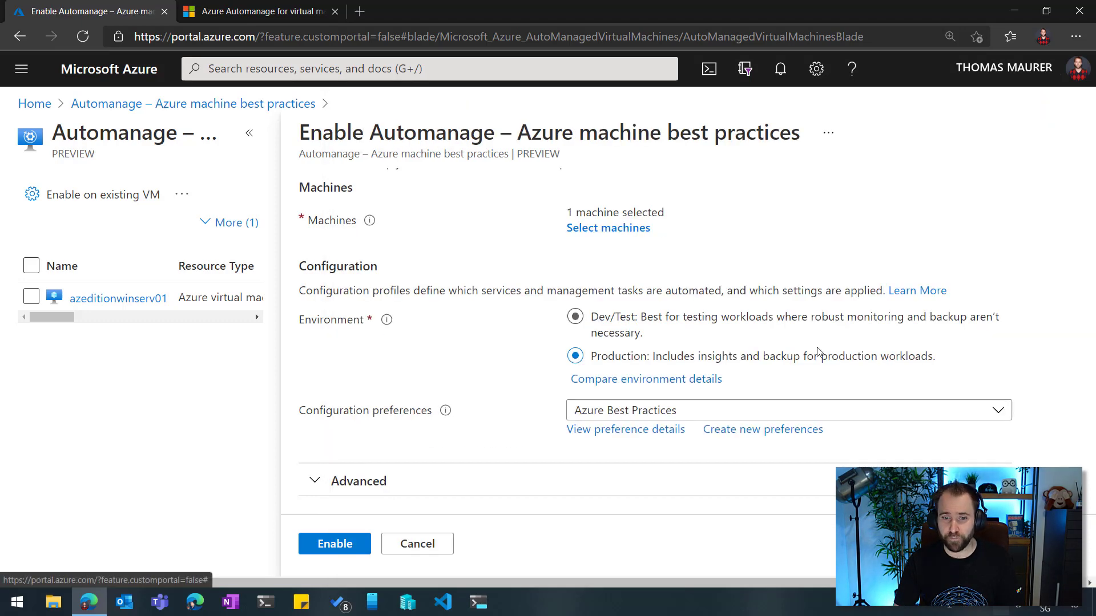
View the Azure Best Practices preference details from Configuration preferences
click(575, 356)
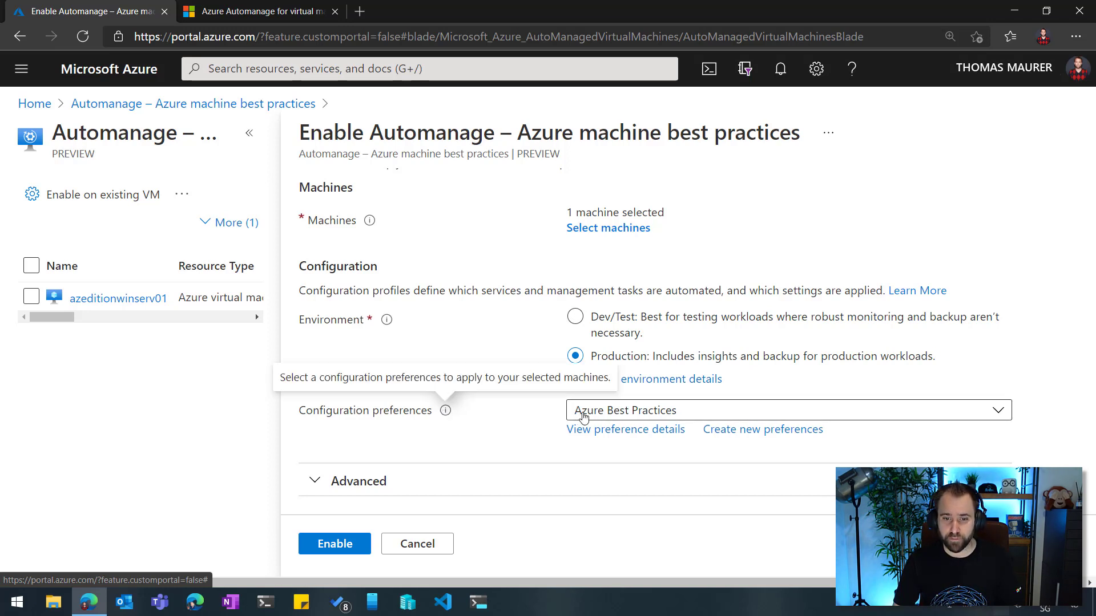
mouse_move(643, 424)
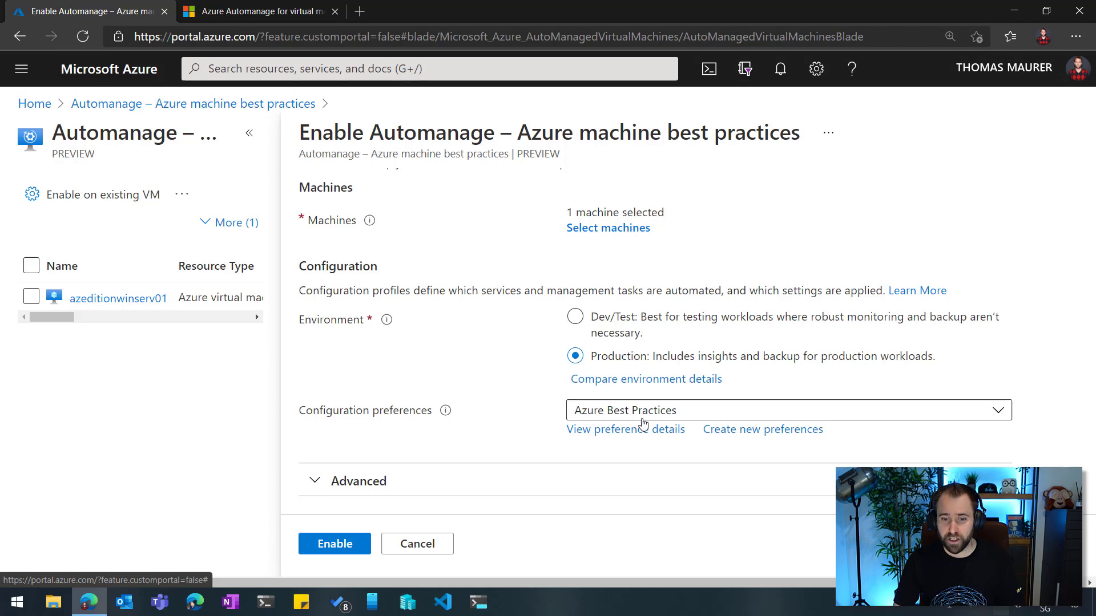
mouse_move(617, 422)
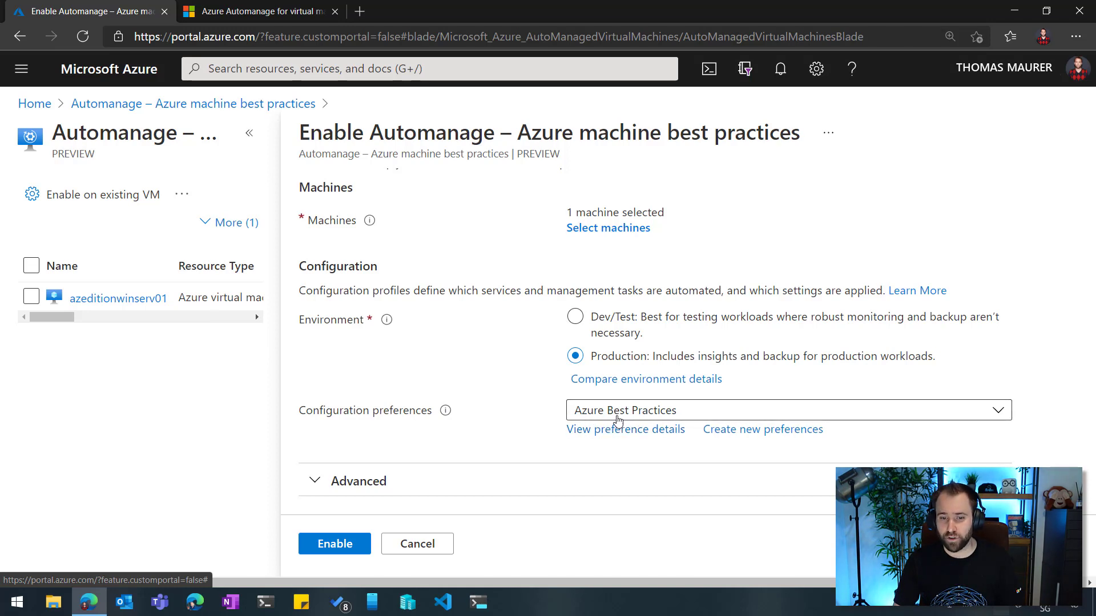
mouse_move(688, 417)
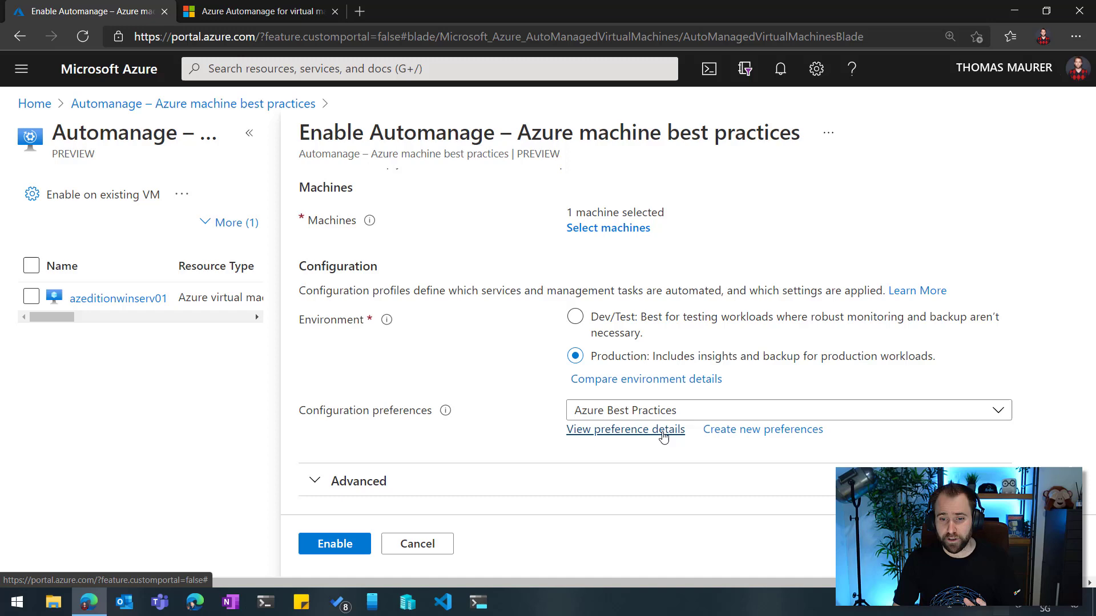
click(626, 429)
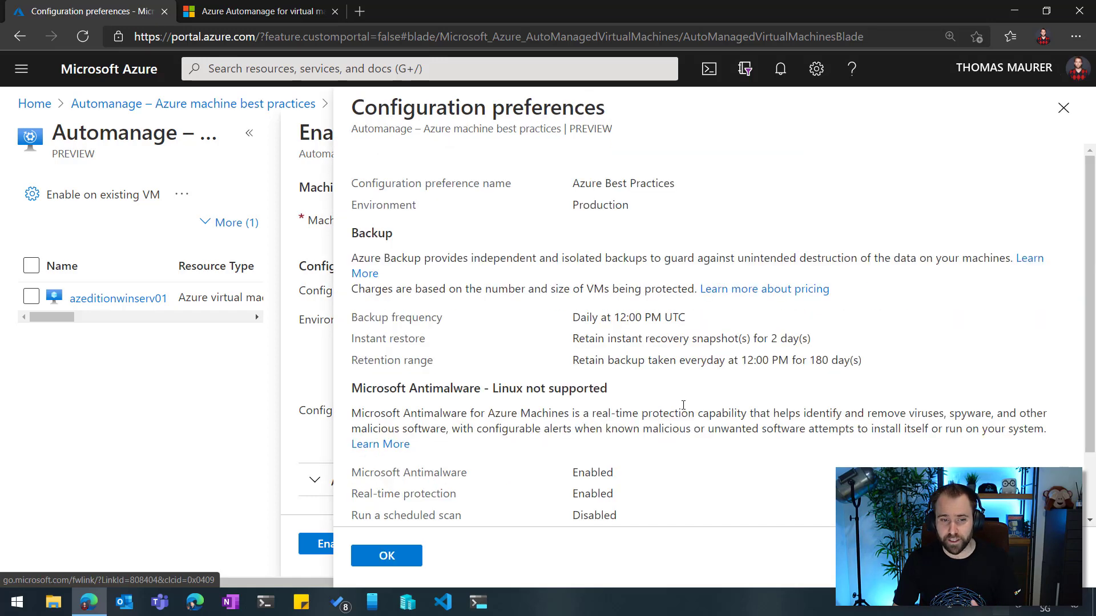
Review backup and antimalware preferences, close them, and start a new configuration preference
scroll(down, 3)
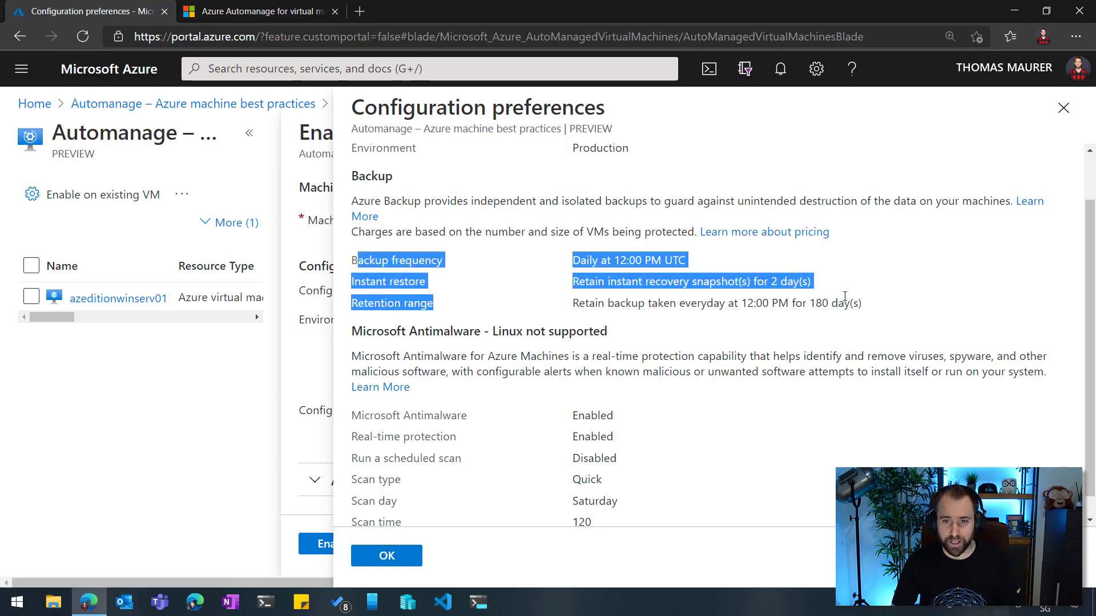
scroll(up, 3)
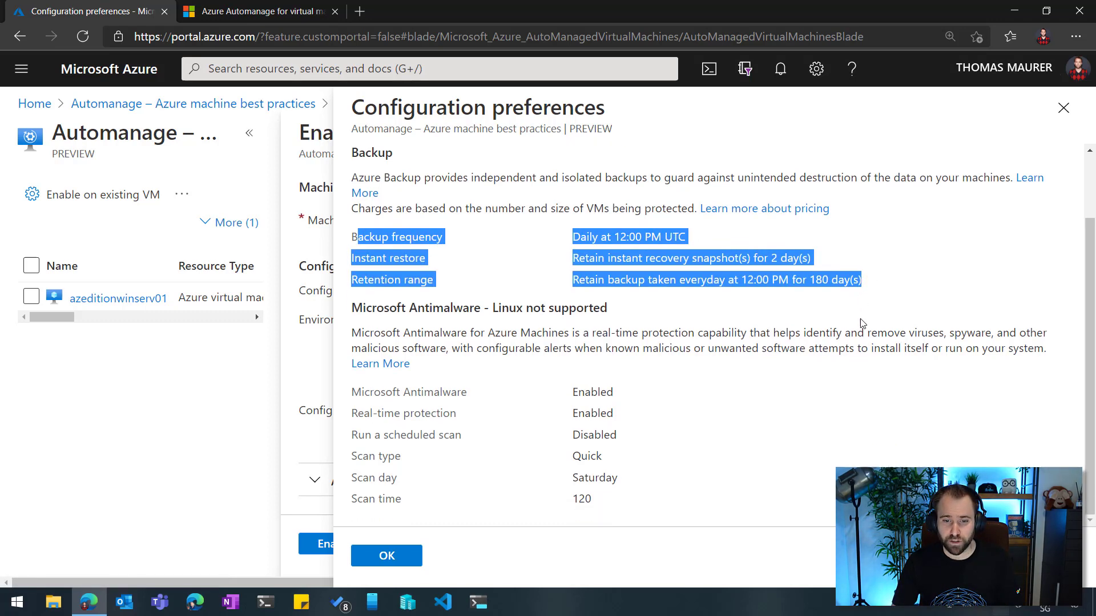
mouse_move(674, 401)
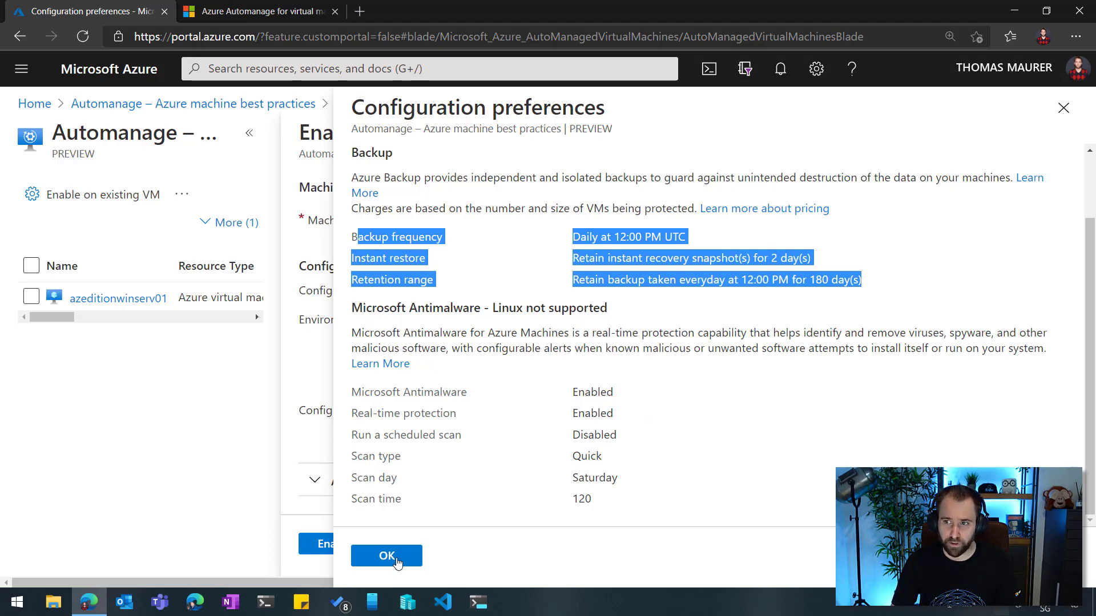
click(386, 555)
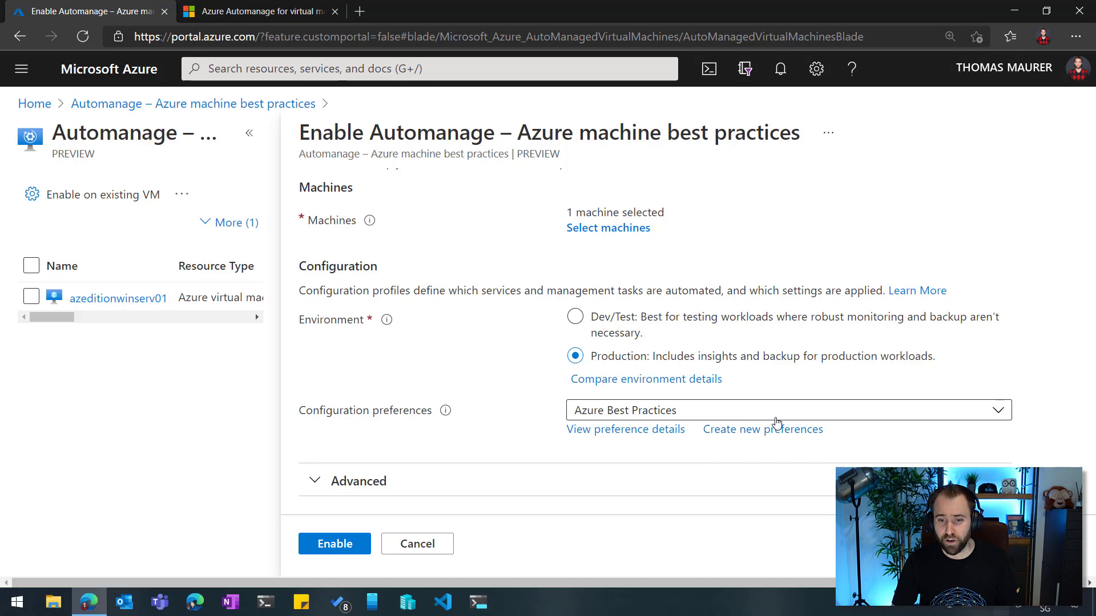
mouse_move(762, 429)
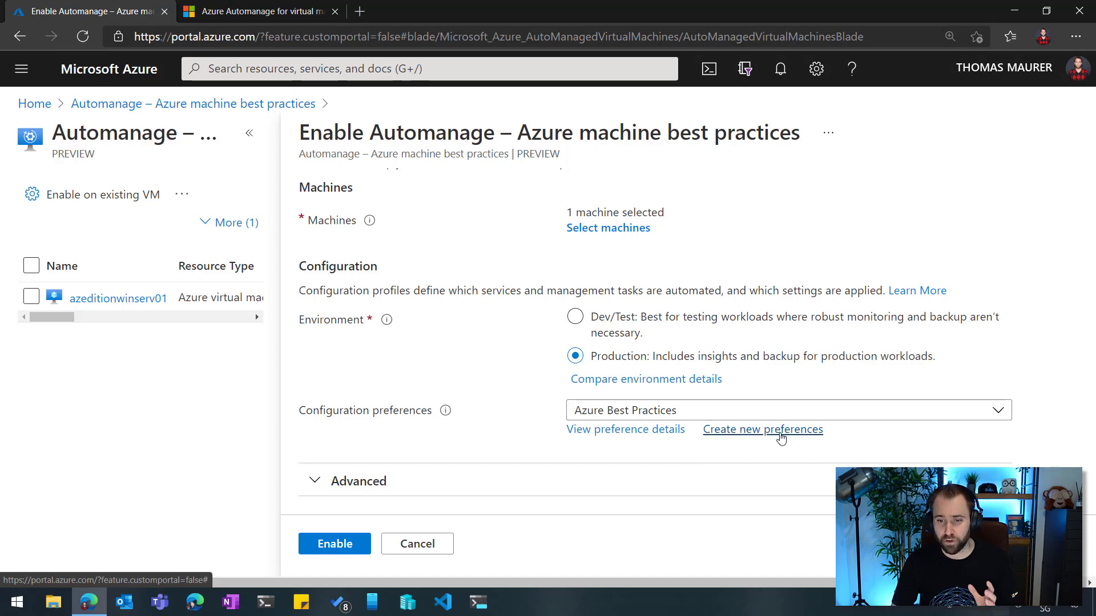
click(762, 429)
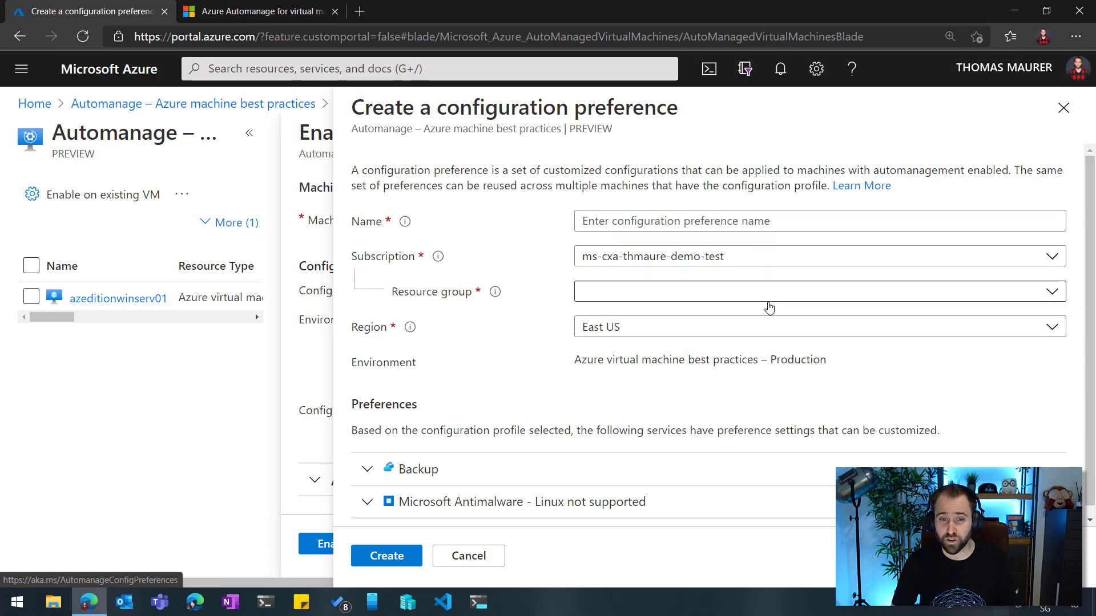
scroll(up, 3)
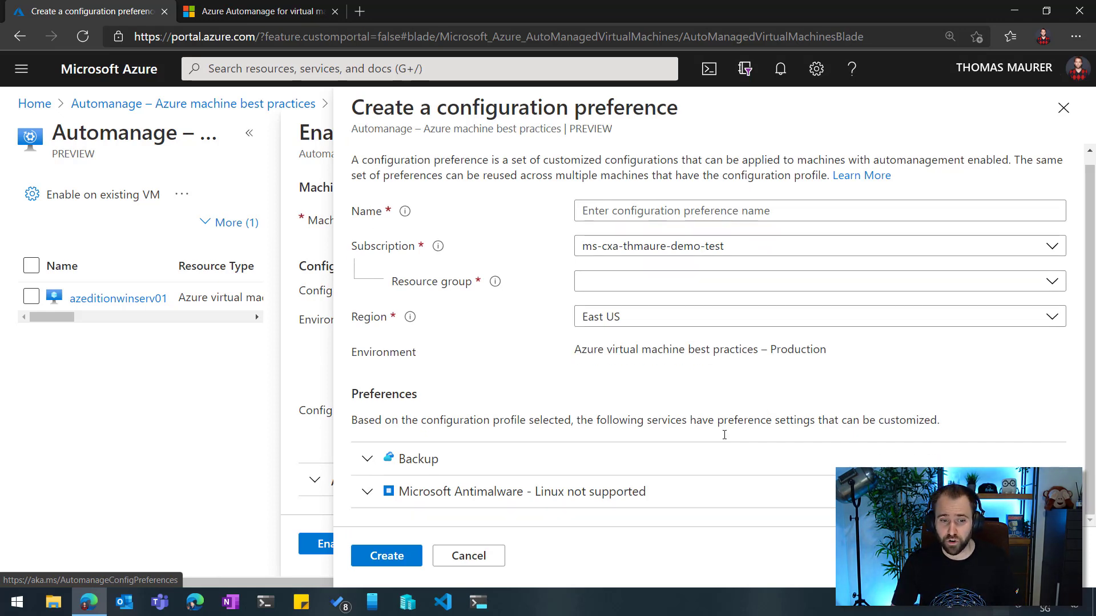
click(366, 458)
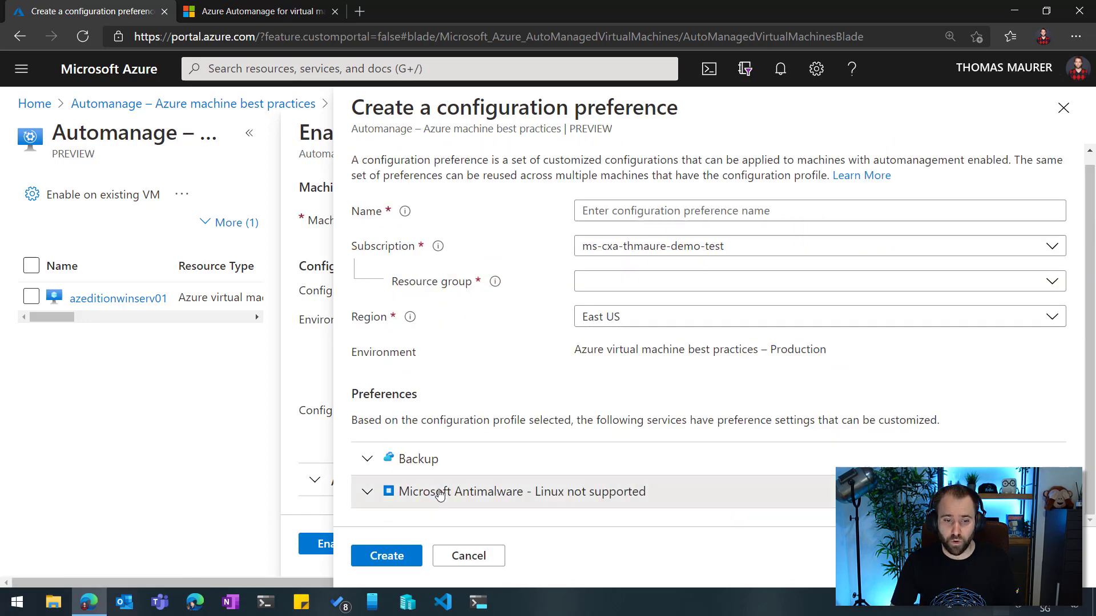
click(367, 491)
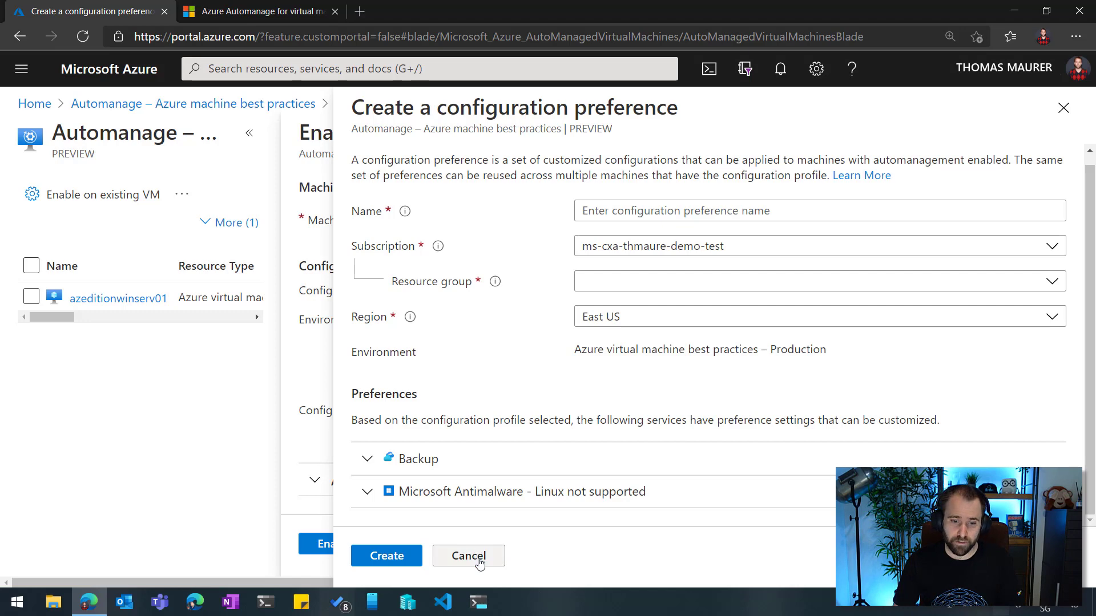
click(468, 555)
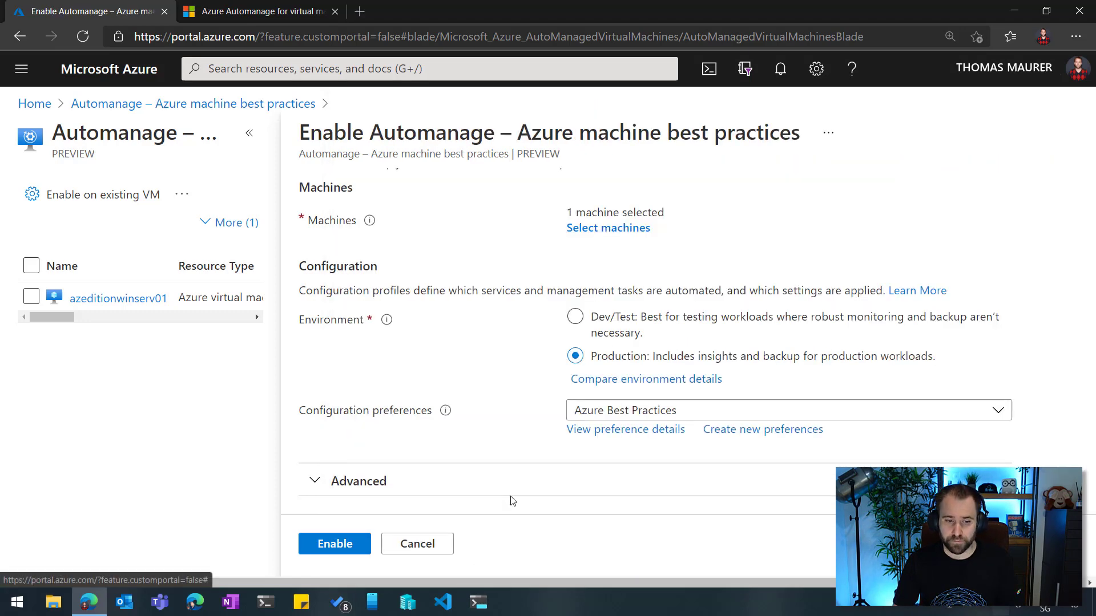
Check the Automanage account under Advanced, then enable Automanage on the machine
click(358, 480)
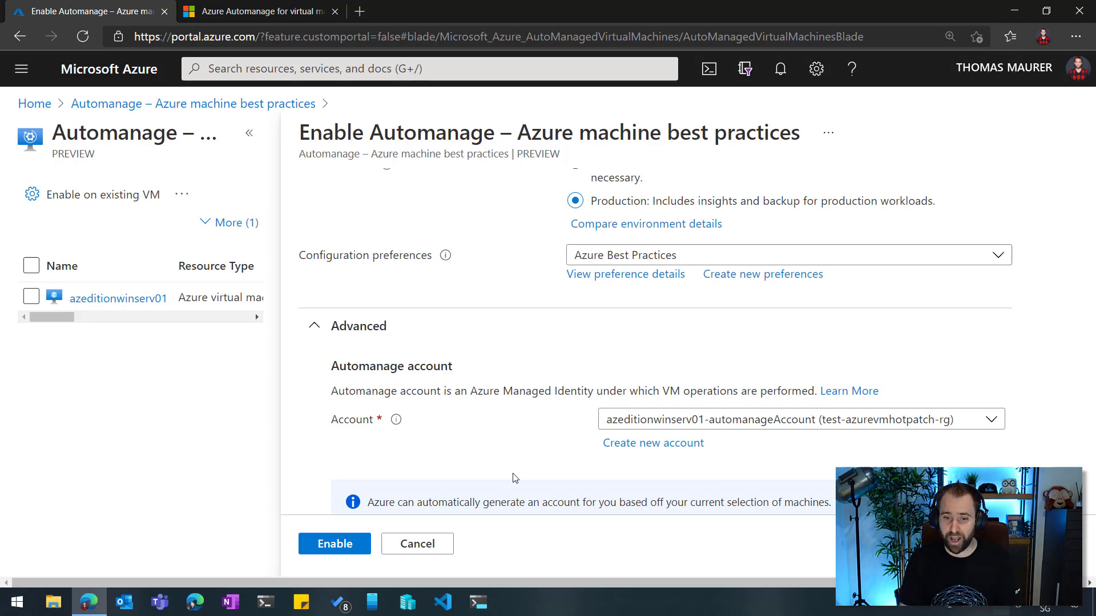
mouse_move(653, 442)
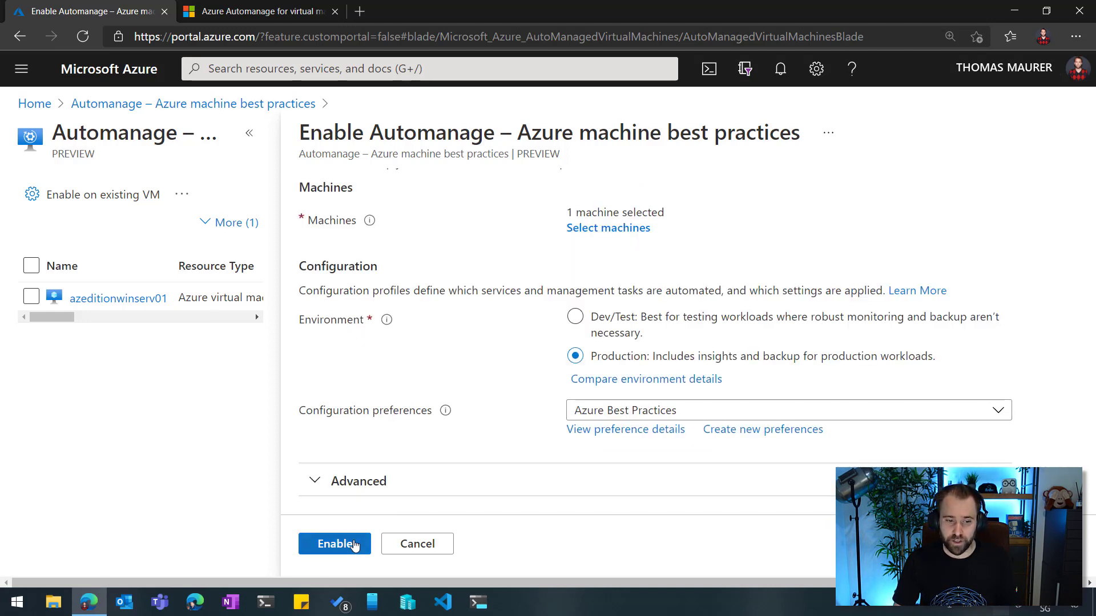
mouse_move(335, 544)
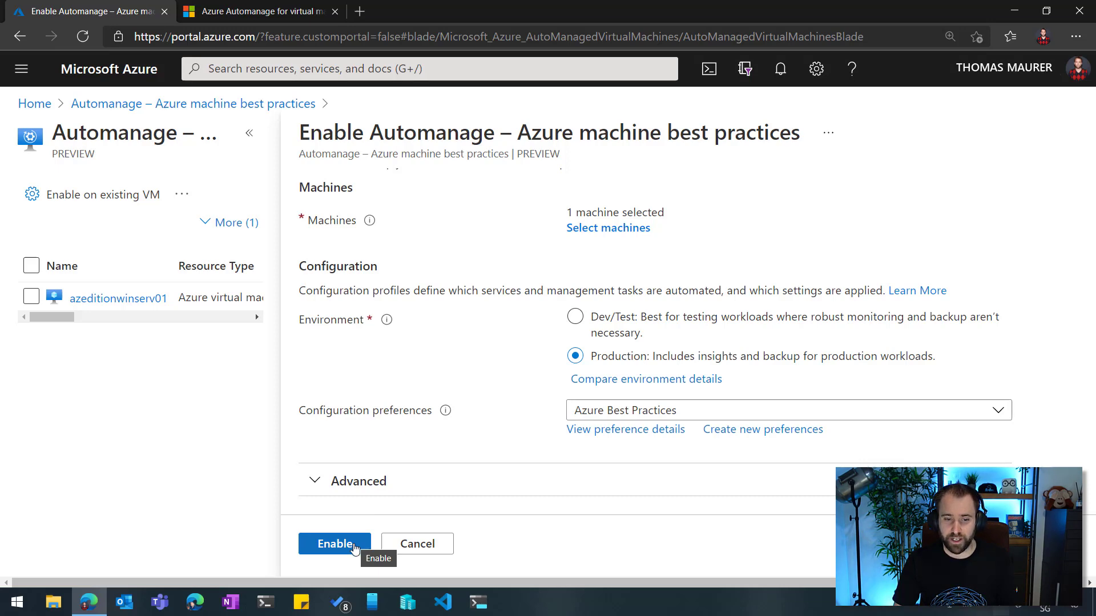
click(334, 544)
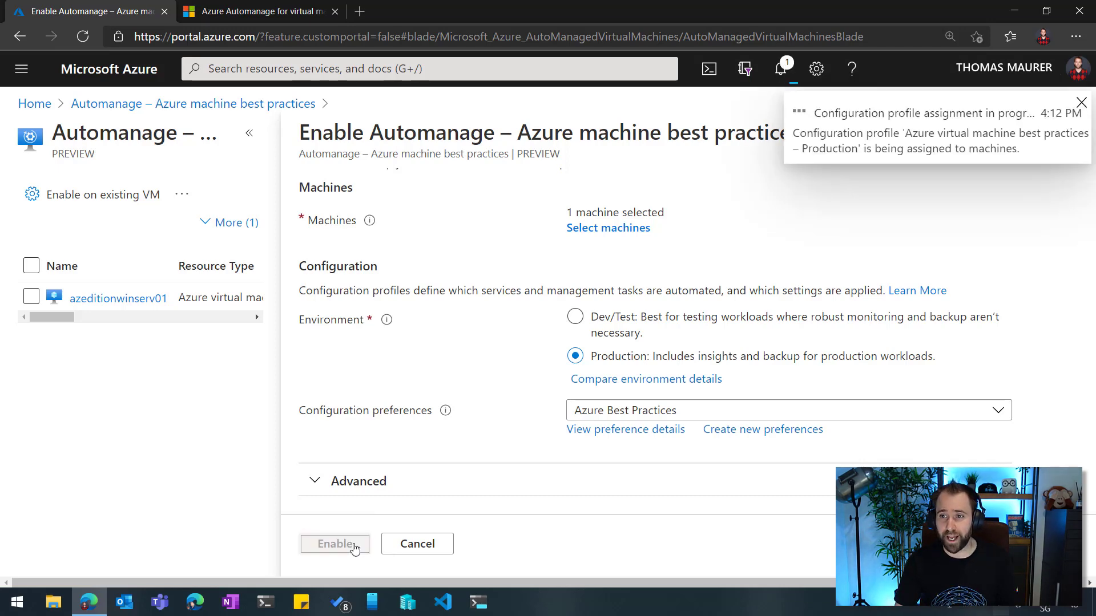
Return to the Automanage machines list showing azeditionwinserv01 Configured and ttazurewinvm01 In progress
click(335, 544)
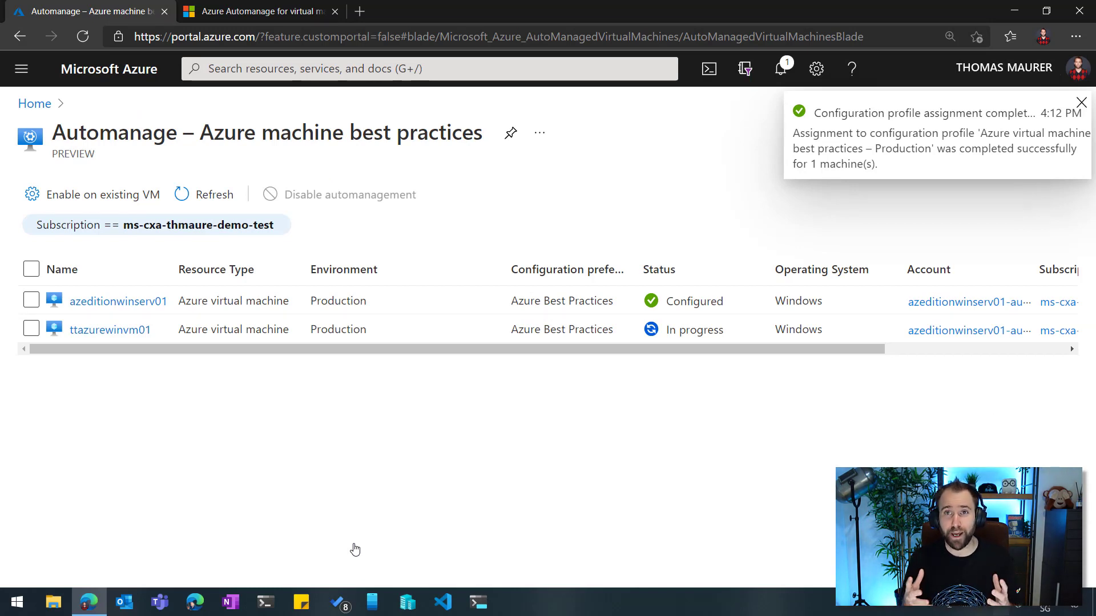
click(1081, 103)
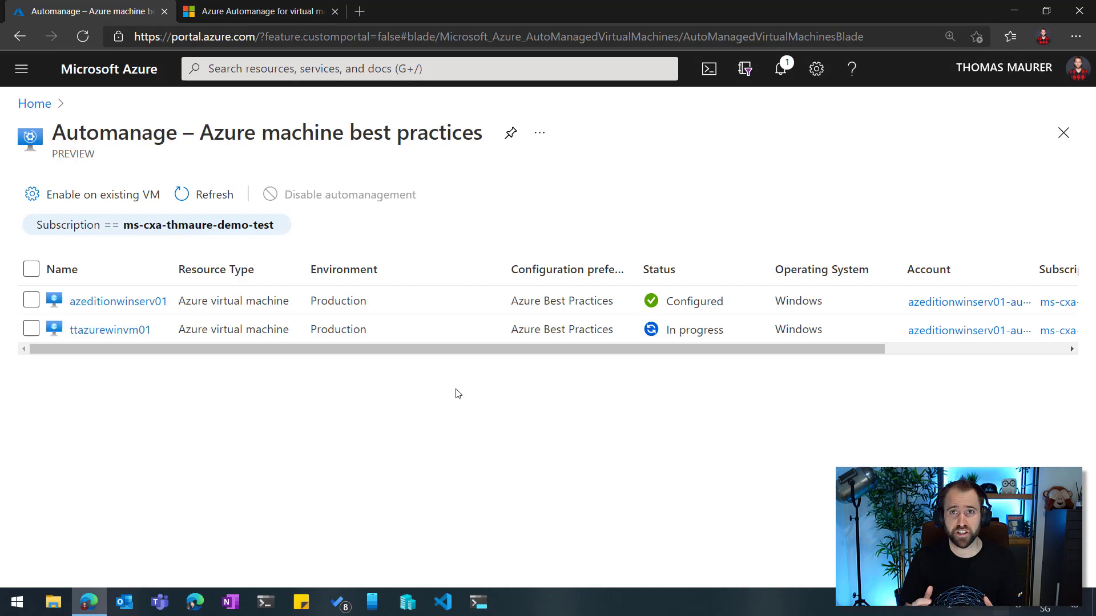
mouse_move(350, 352)
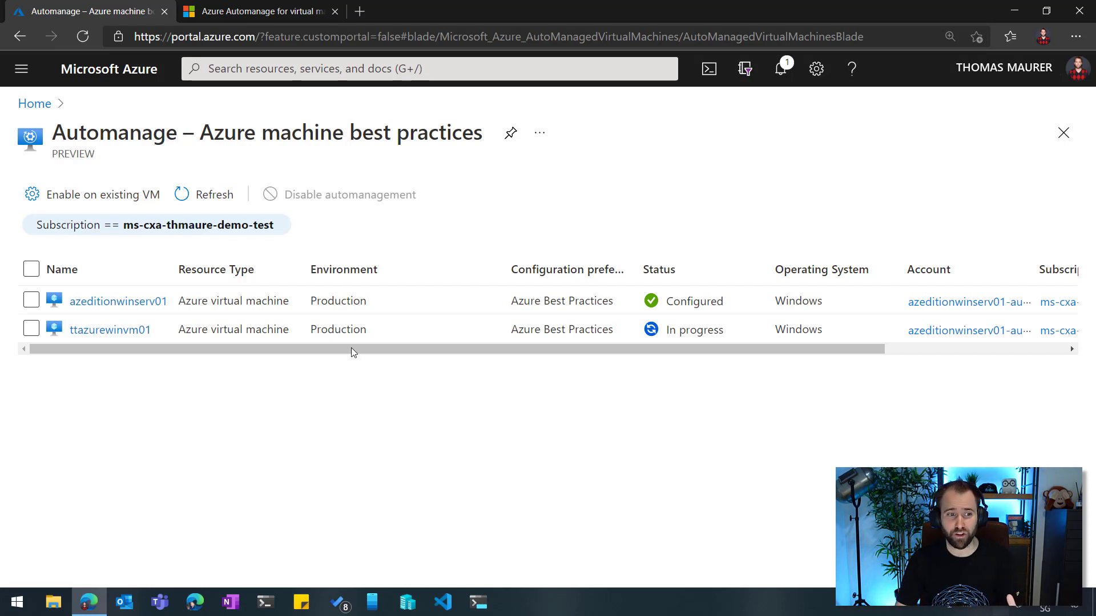
mouse_move(118, 301)
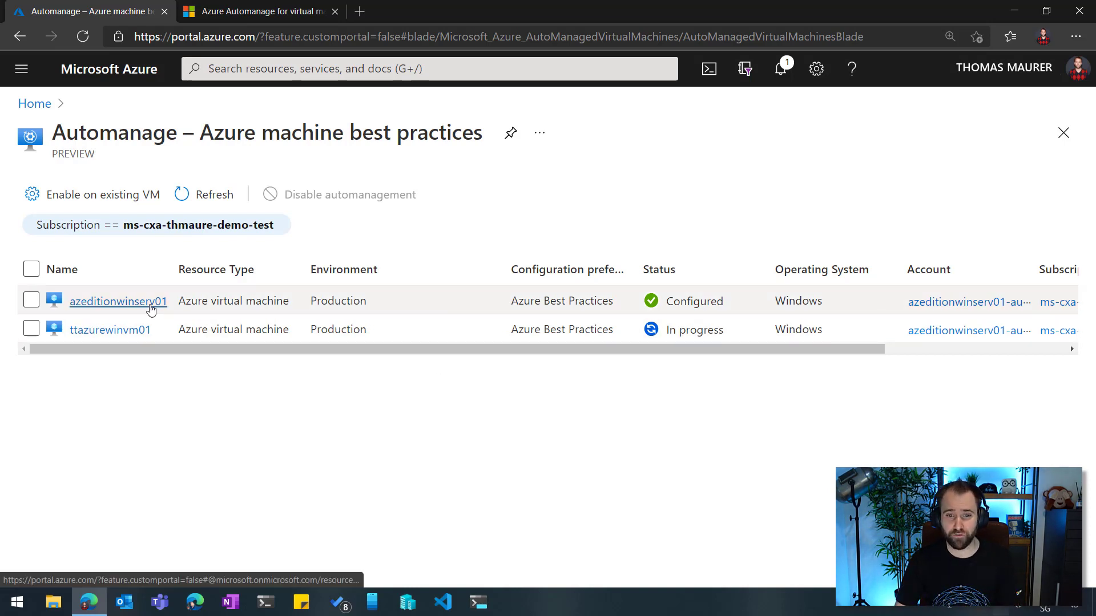
Open azeditionwinserv01 (Windows Server 2019 Datacenter: Azure Edition) and reach its Operations menu section
click(118, 301)
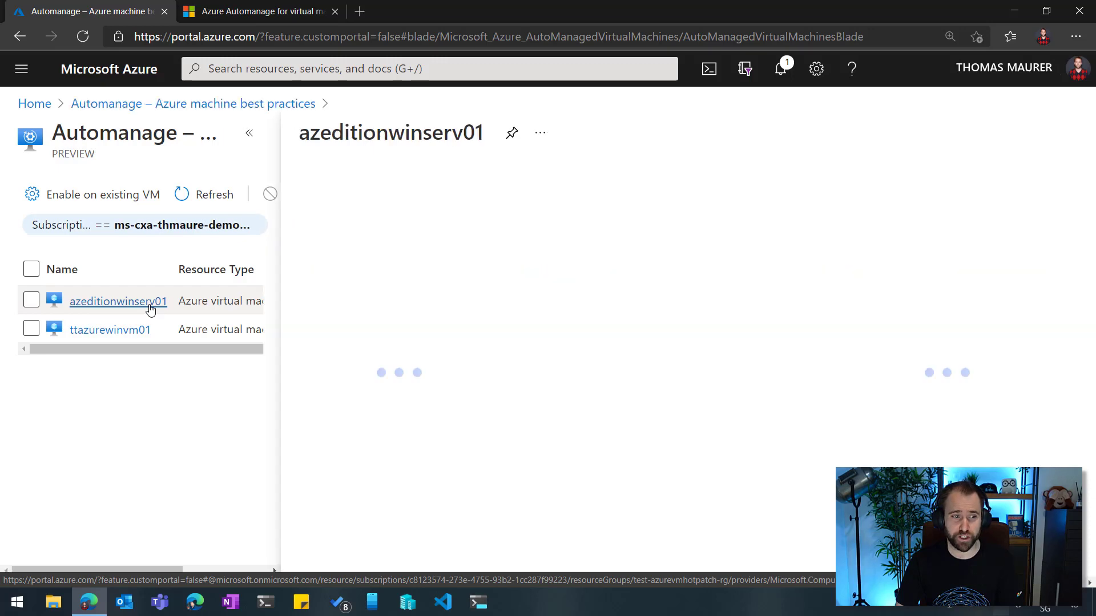
click(117, 302)
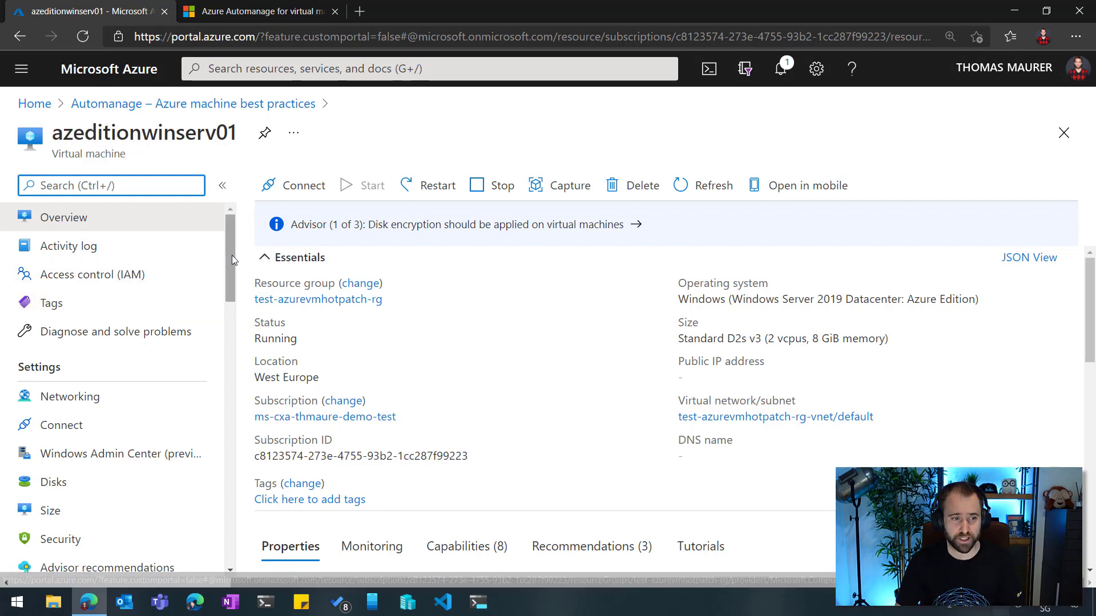
scroll(down, 3)
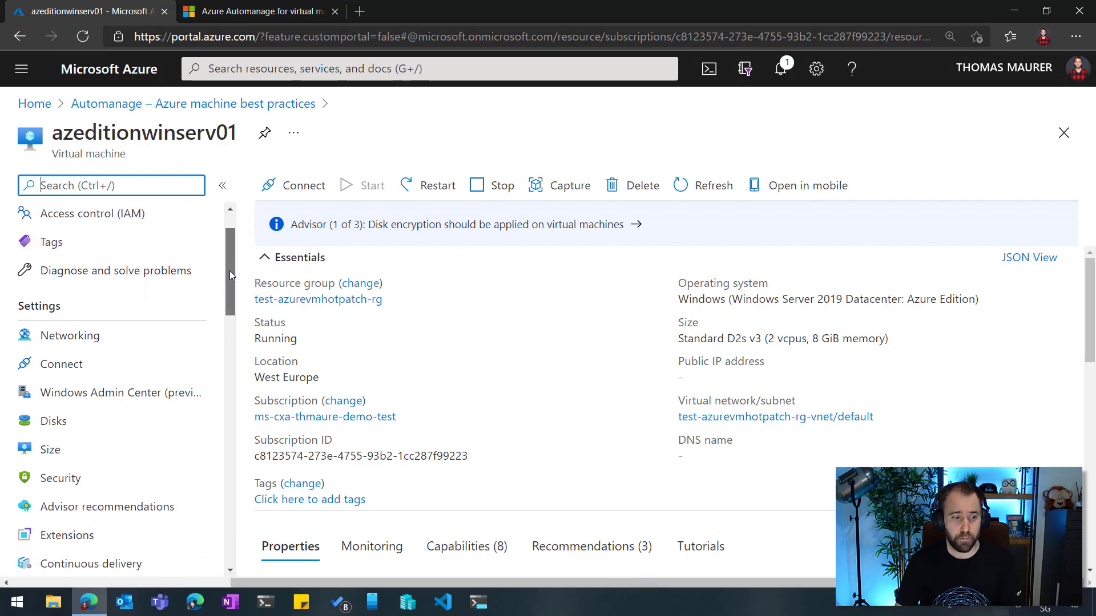
scroll(down, 3)
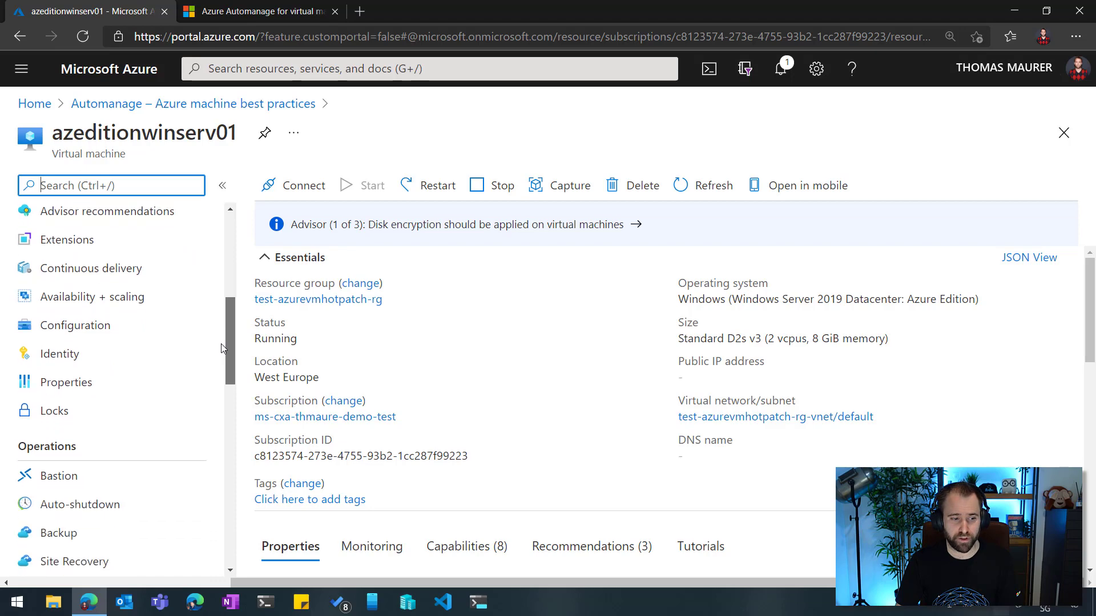
scroll(down, 3)
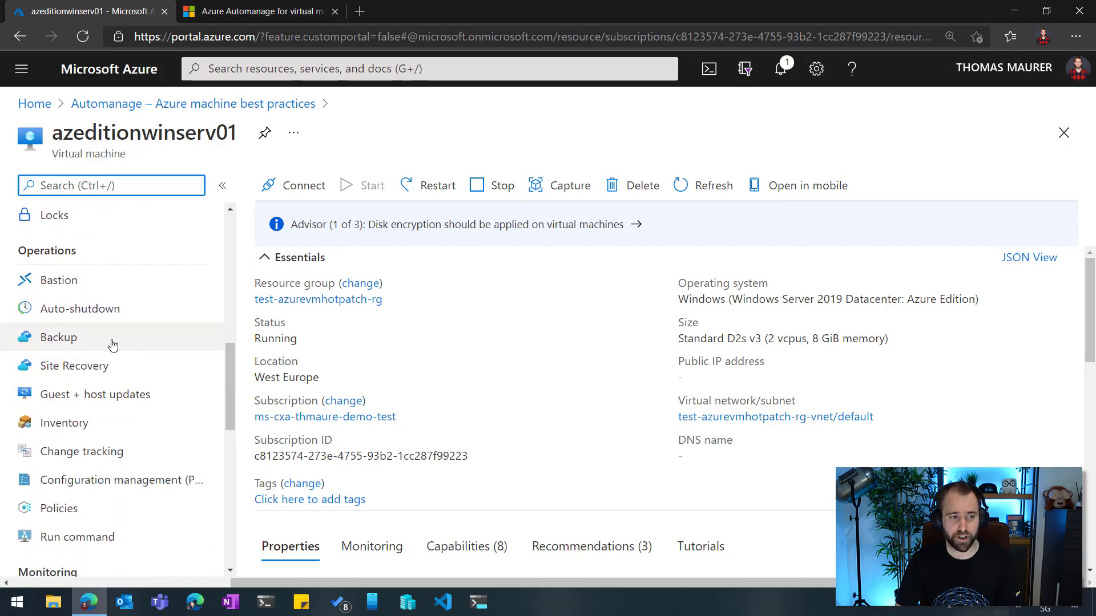
Review the VM's Backup status and software Inventory list, then move on to Change tracking
click(58, 337)
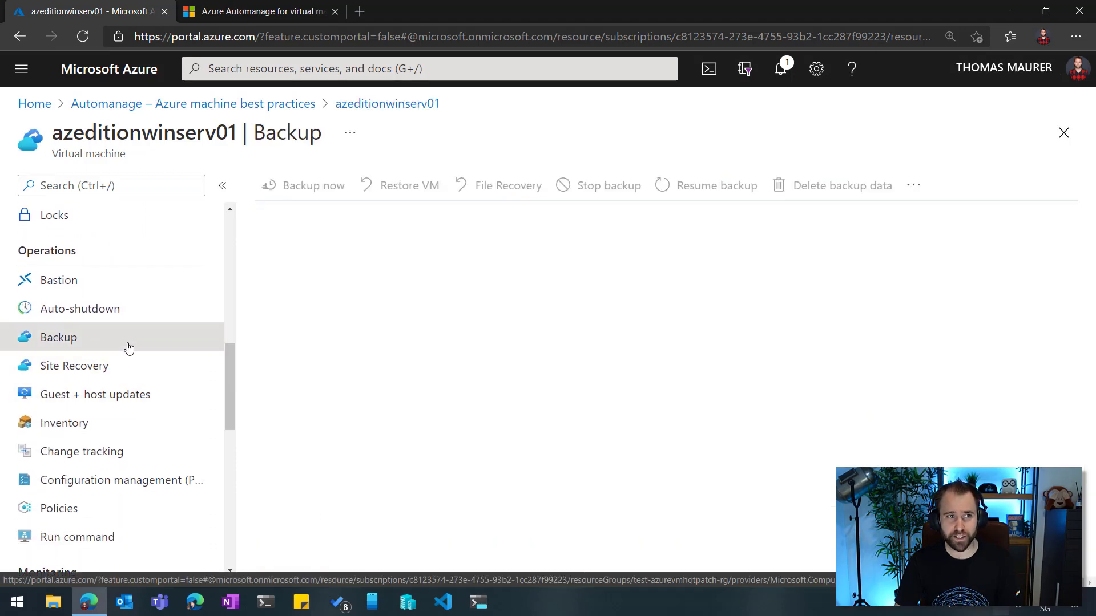
click(58, 337)
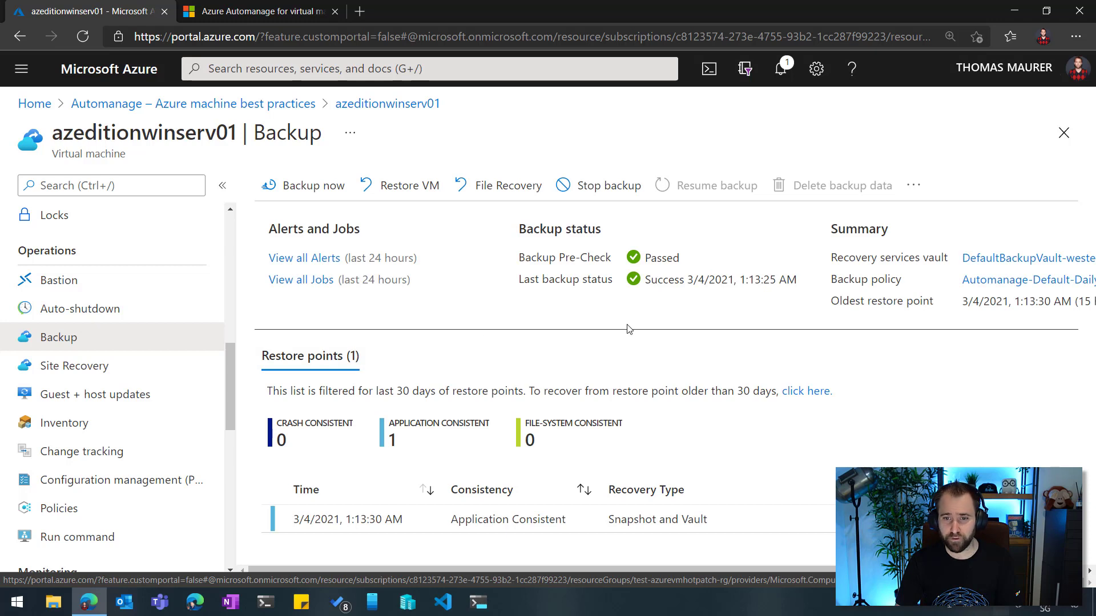
mouse_move(812, 301)
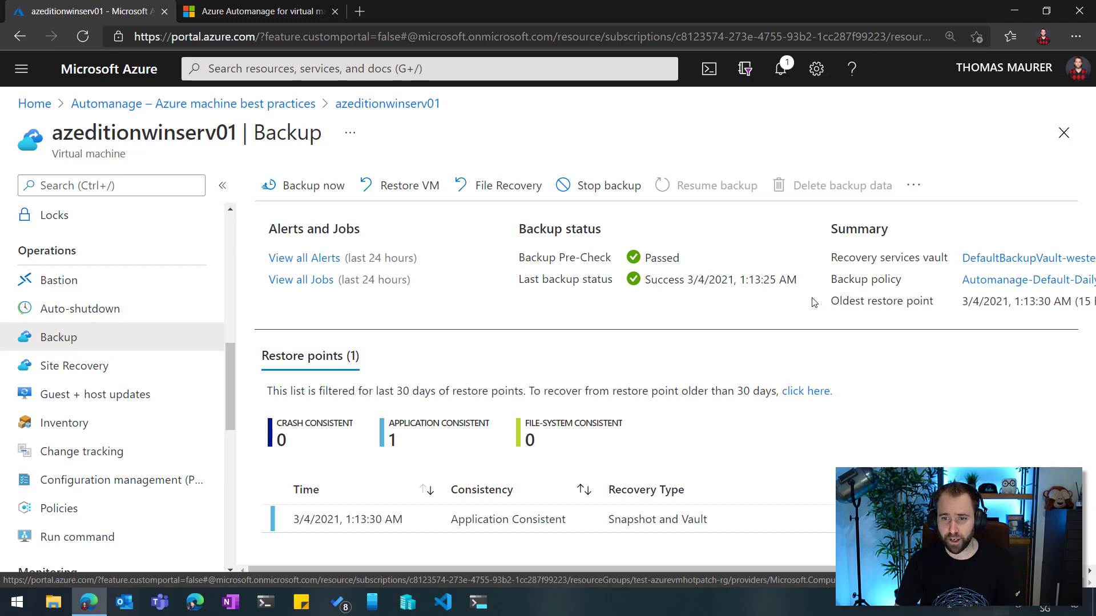
mouse_move(325, 371)
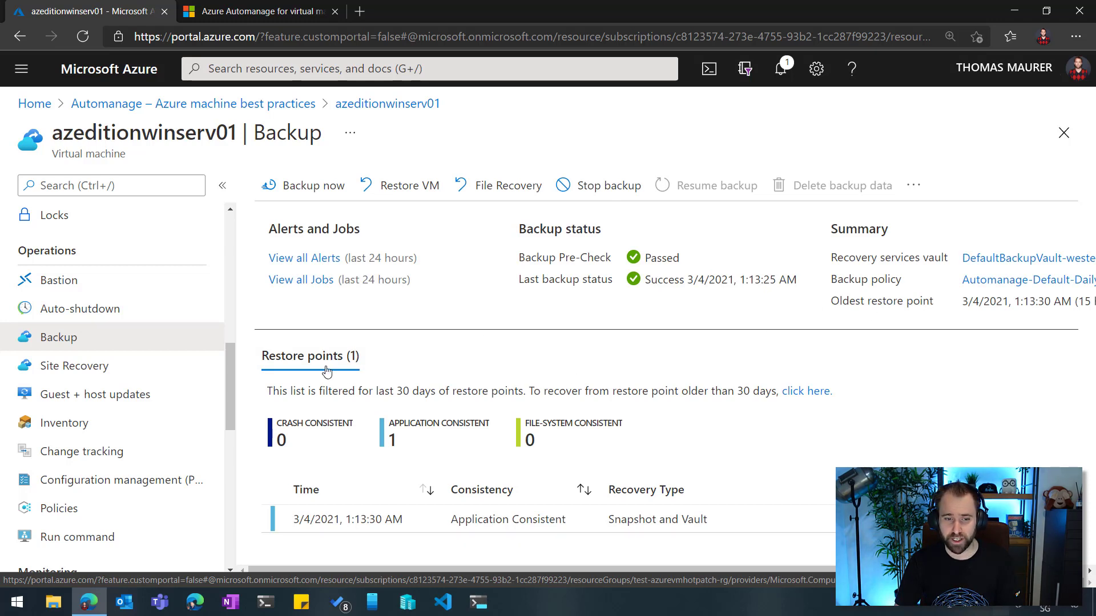
mouse_move(166, 426)
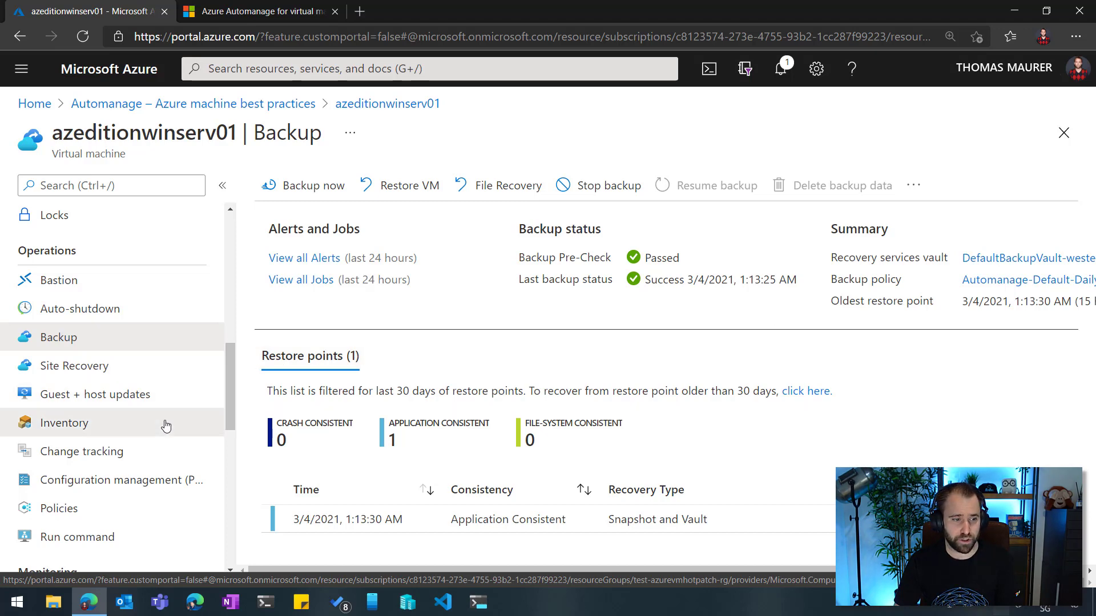
click(65, 423)
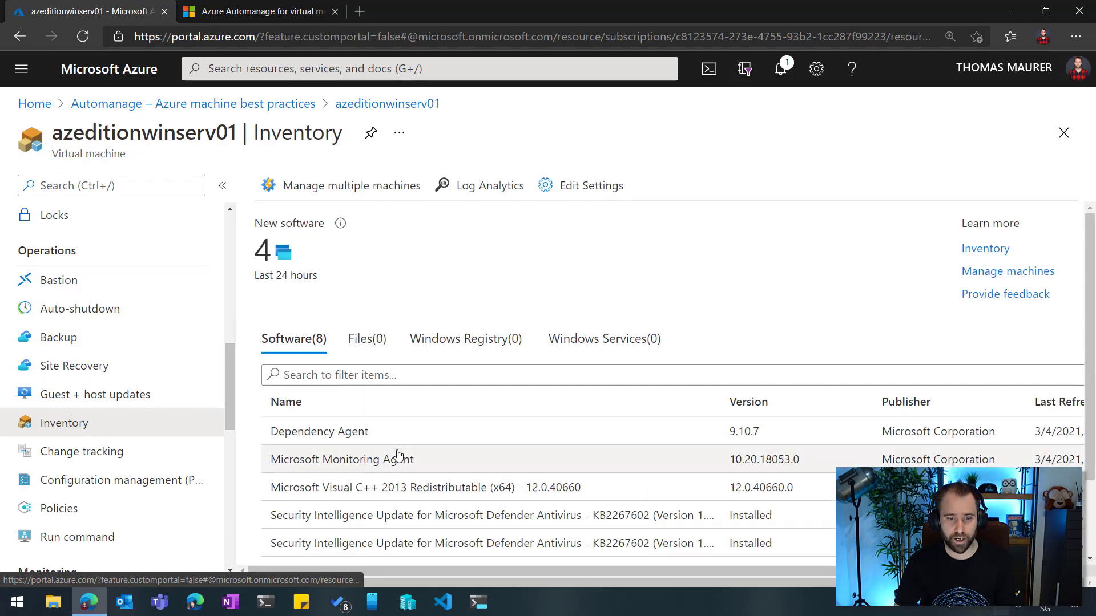
scroll(down, 3)
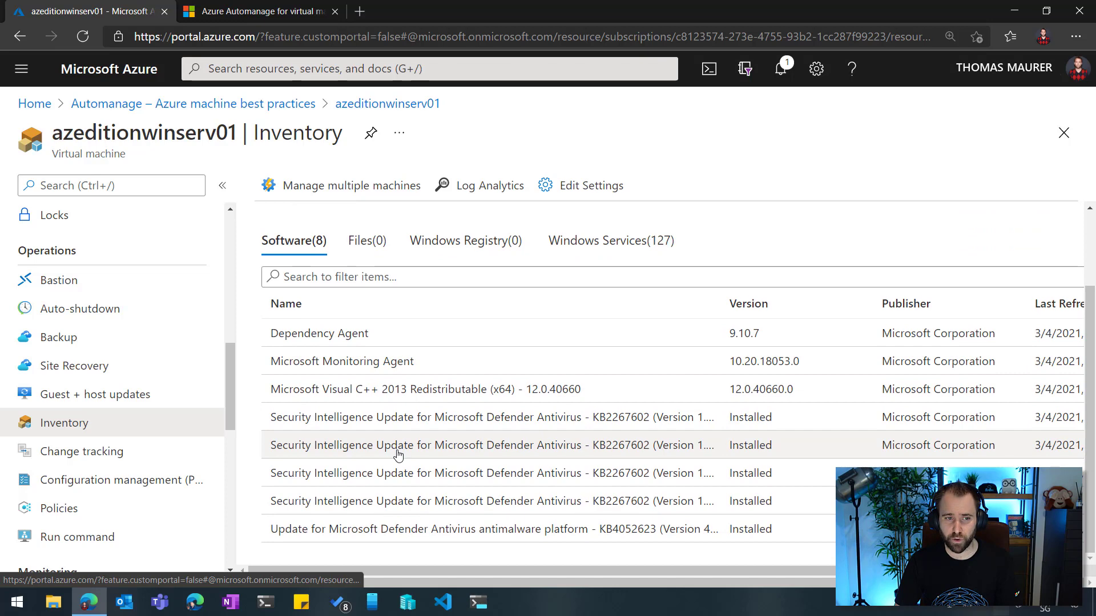
click(81, 452)
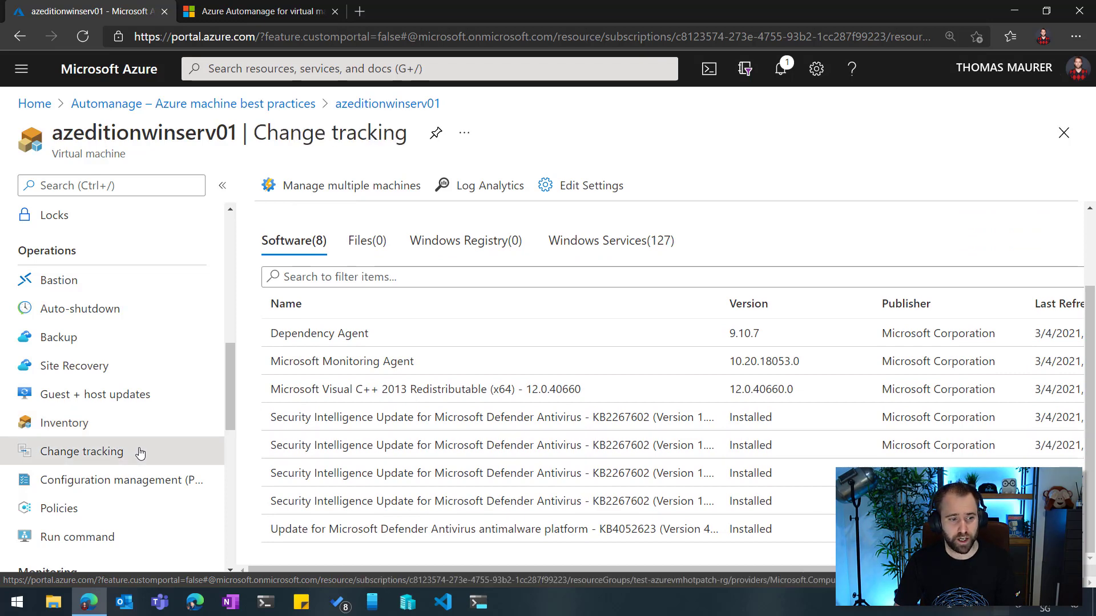
Review the Change tracking chart for the VM and go to Insights under Monitoring
click(81, 451)
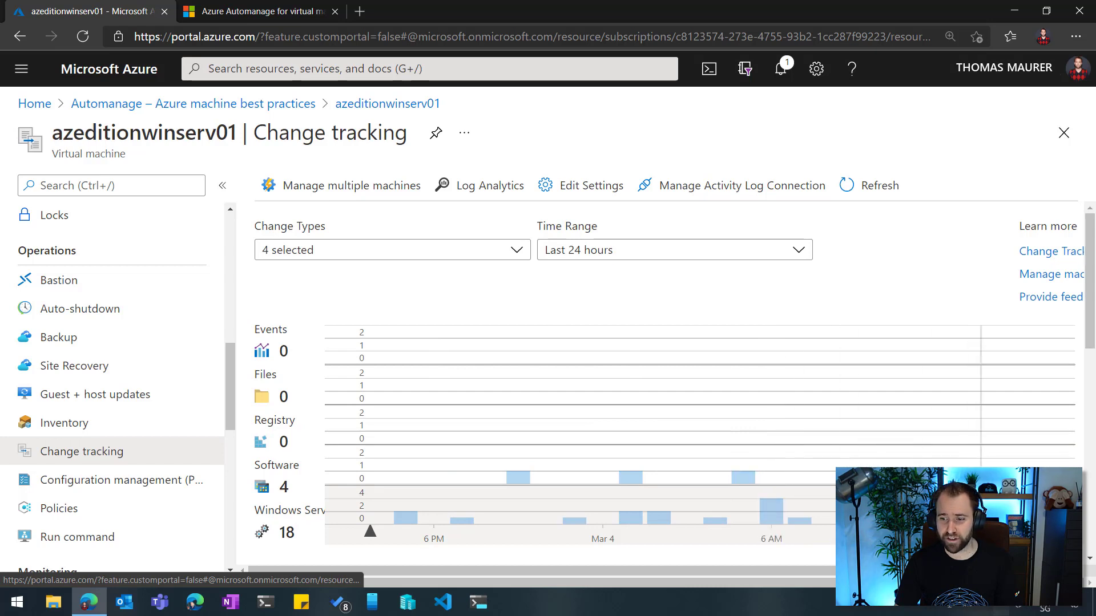
mouse_move(192, 480)
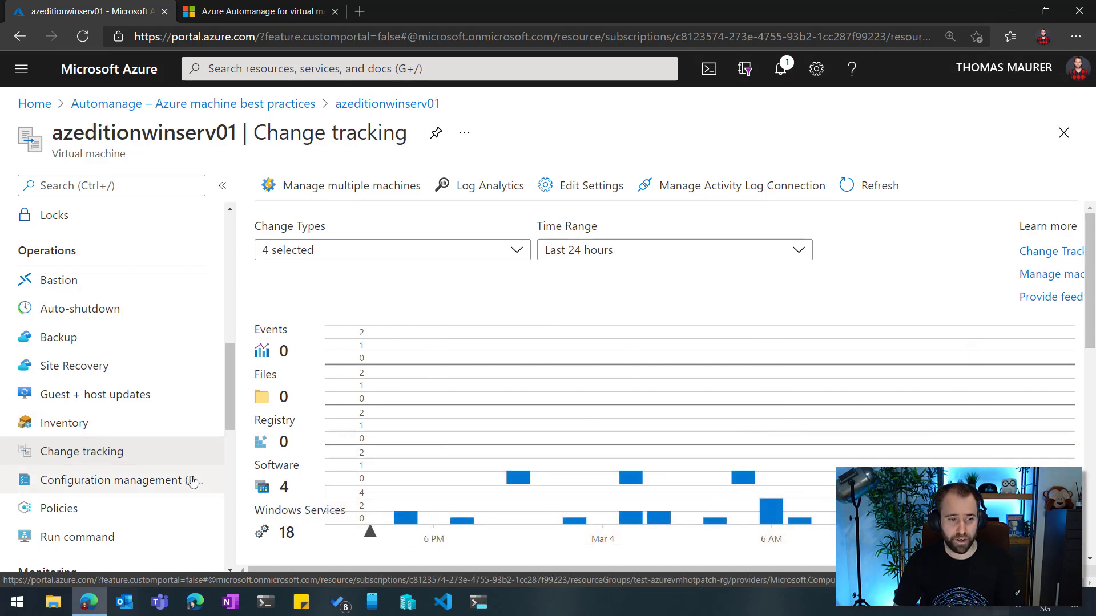
scroll(down, 3)
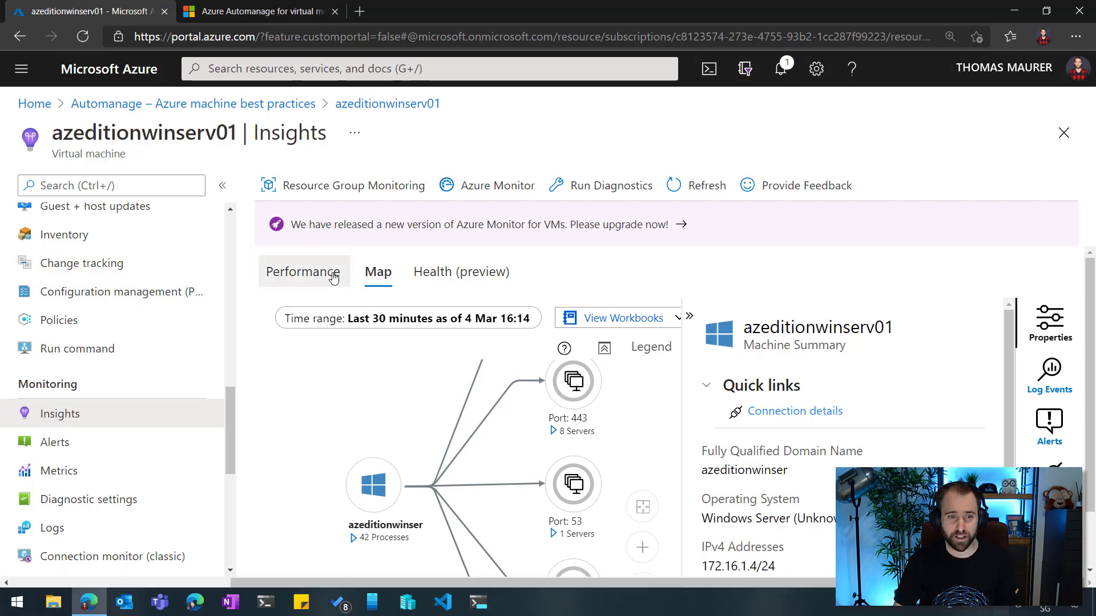
Show the Insights Performance charts: disk usage, CPU utilization, memory, disk throughput and latency
click(303, 272)
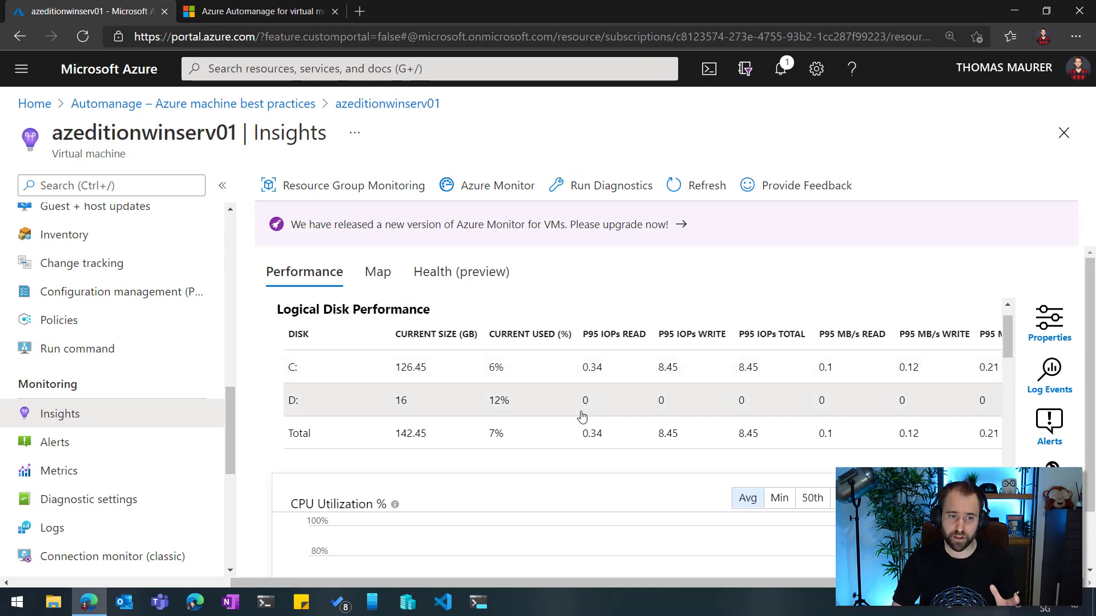
scroll(down, 3)
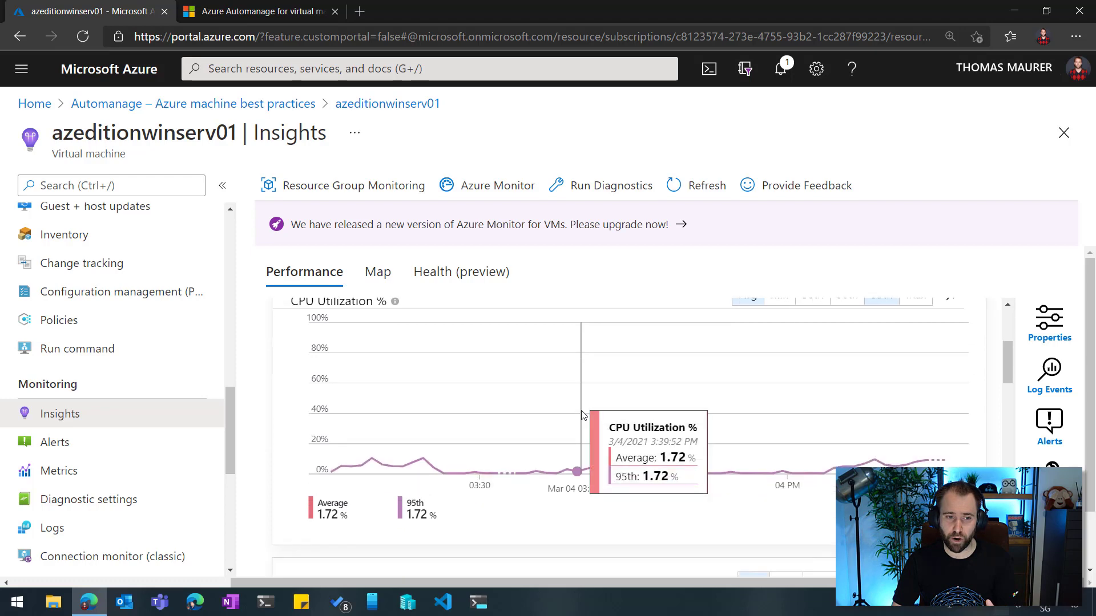
scroll(down, 3)
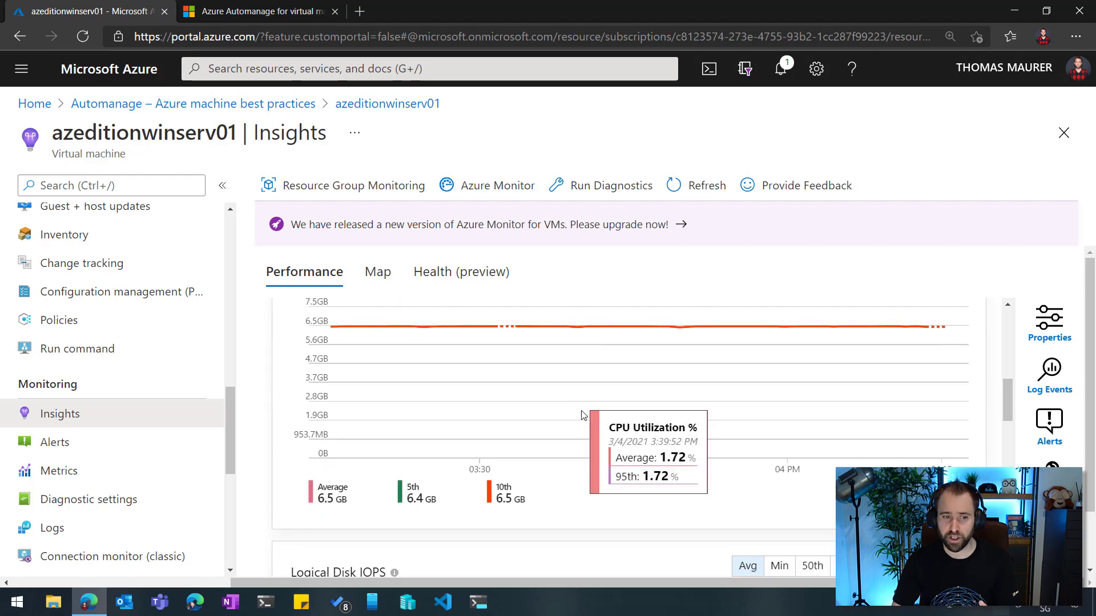
scroll(down, 3)
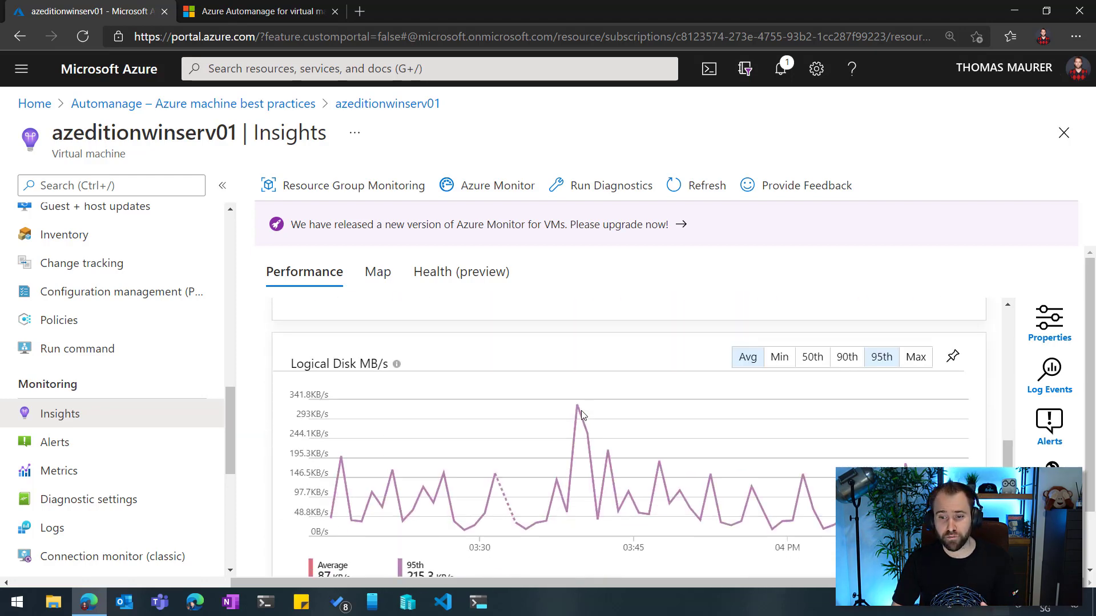
scroll(down, 3)
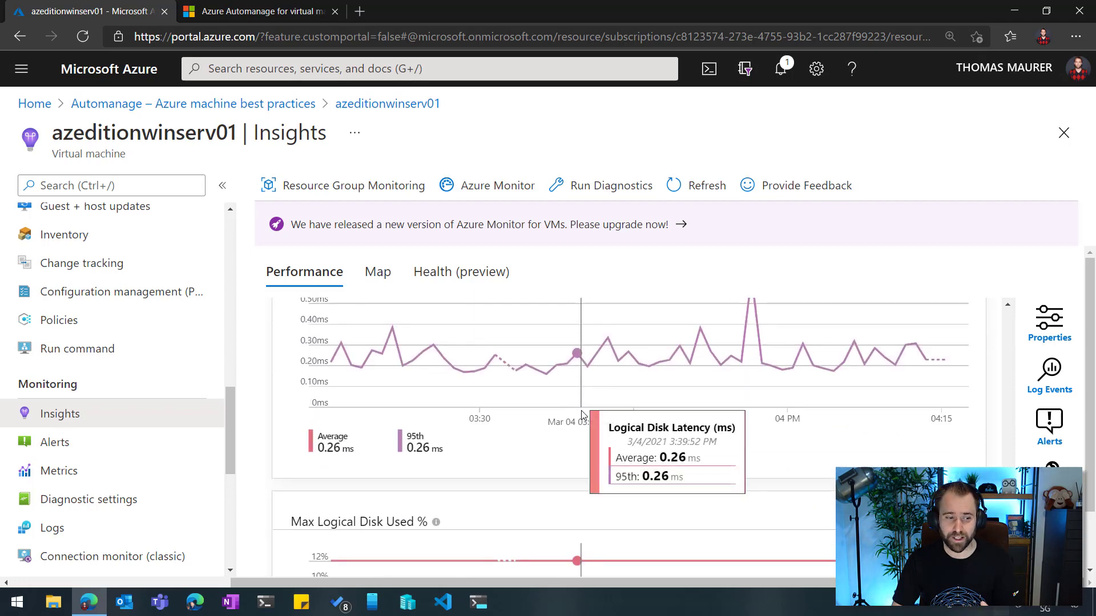
scroll(down, 3)
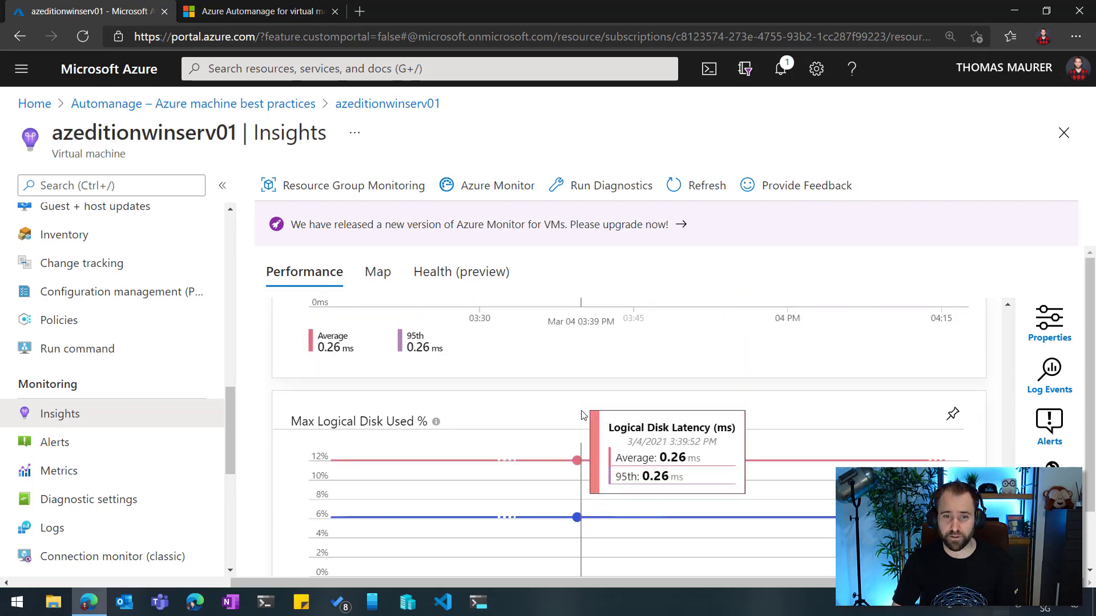